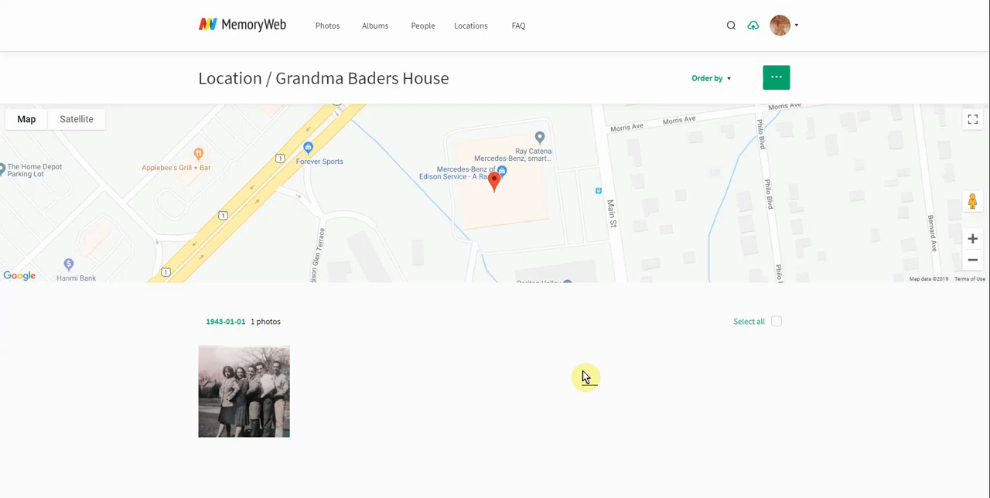
{"action": "mouse_move", "coordinate": [457, 390]}
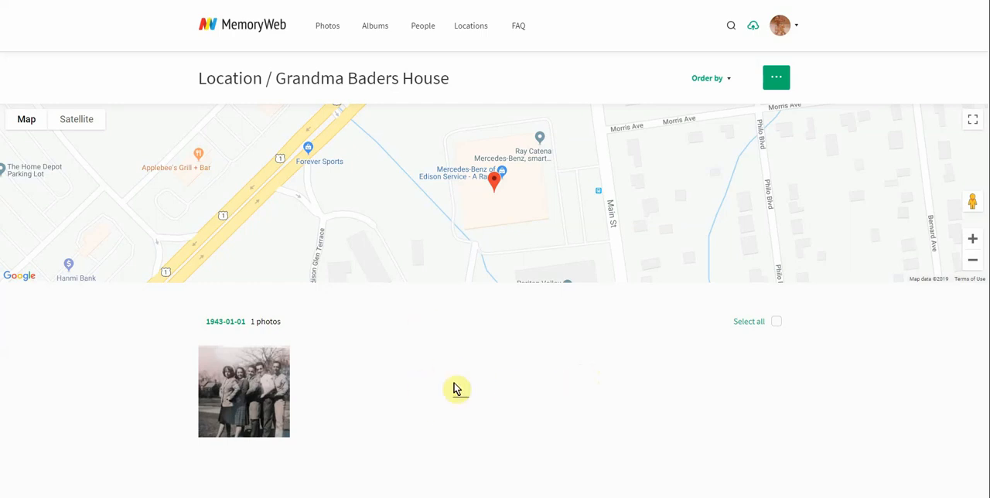
{"action": "mouse_move", "coordinate": [399, 361]}
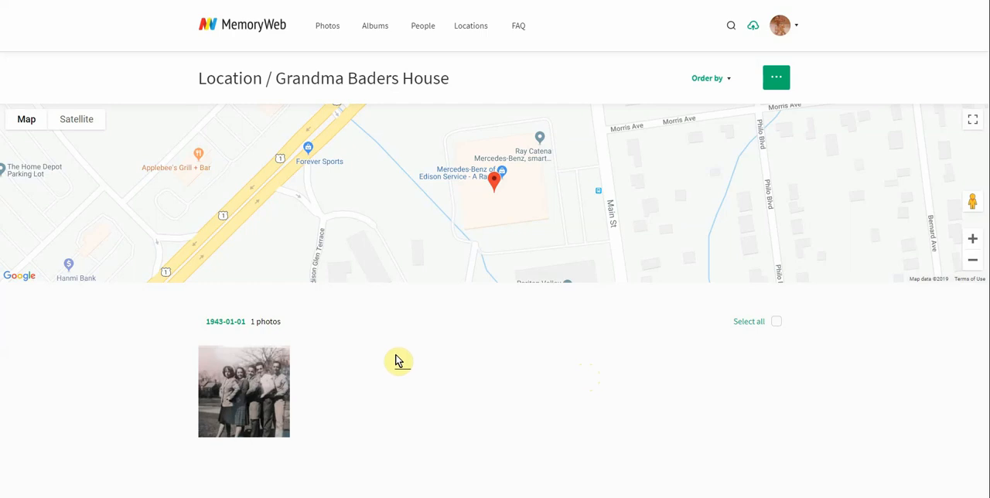
{"action": "mouse_move", "coordinate": [454, 72]}
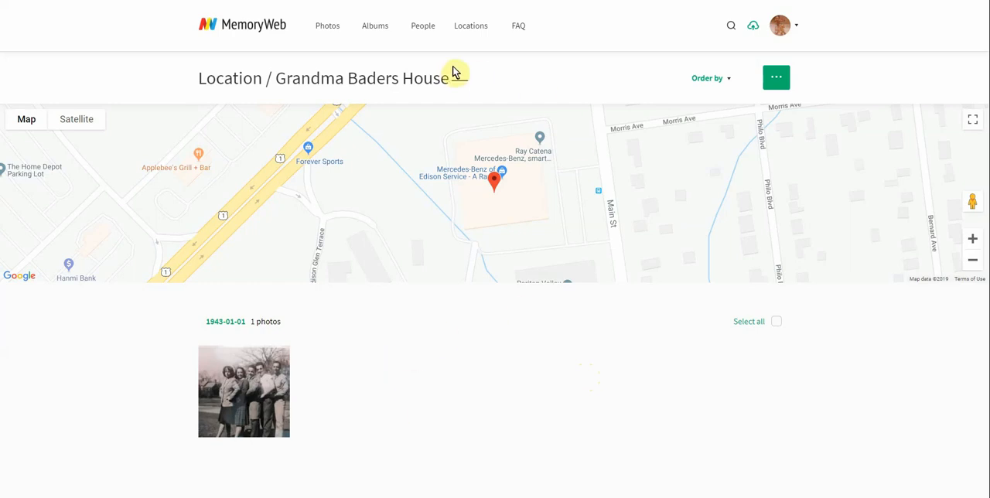
{"action": "mouse_move", "coordinate": [477, 24]}
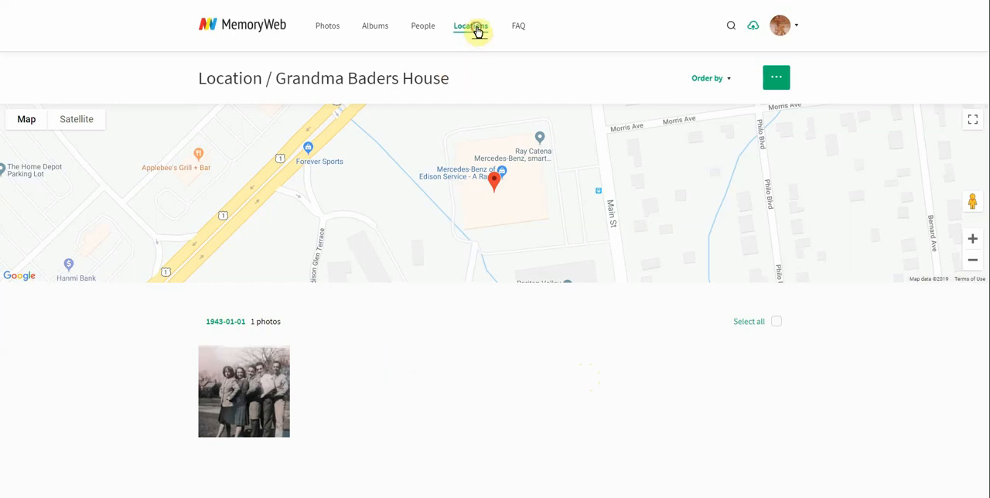
- Go to the Locations overview of all photo places
{"action": "left_click", "coordinate": [470, 25]}
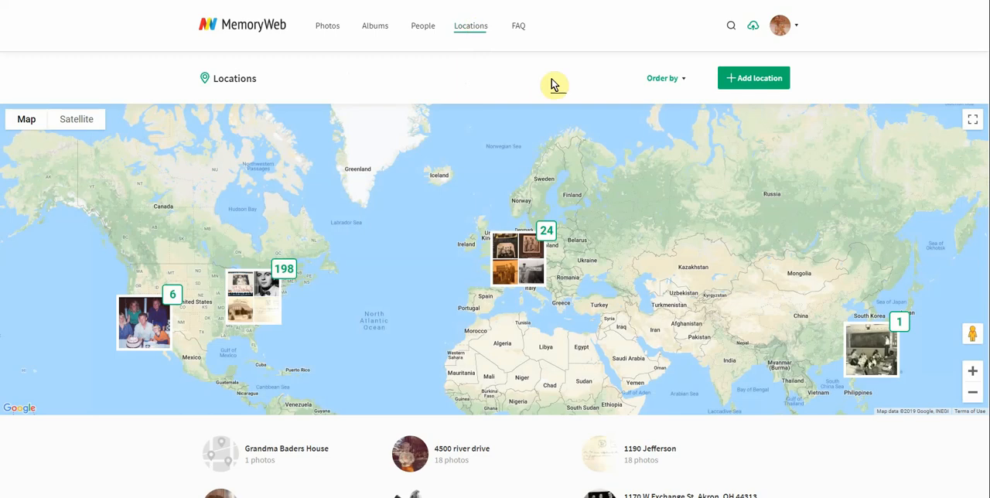
{"action": "mouse_move", "coordinate": [585, 356]}
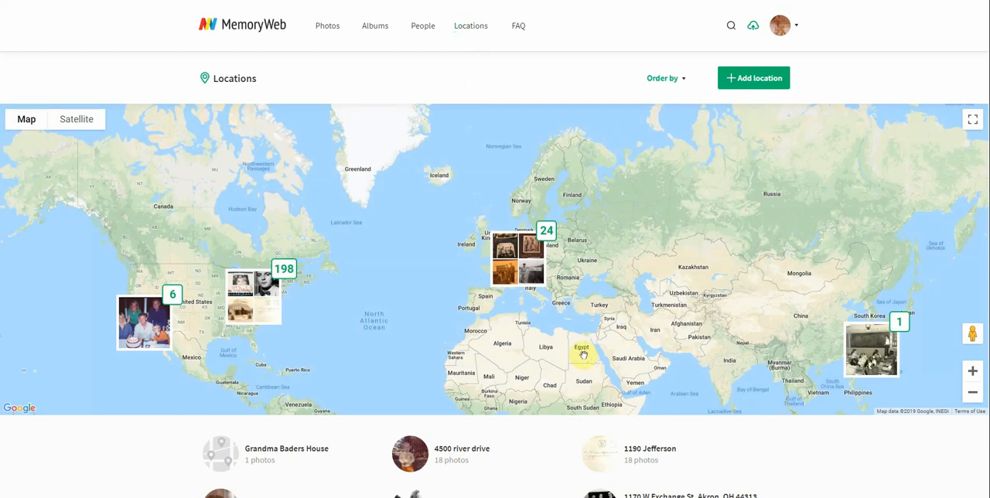
{"action": "mouse_move", "coordinate": [496, 348]}
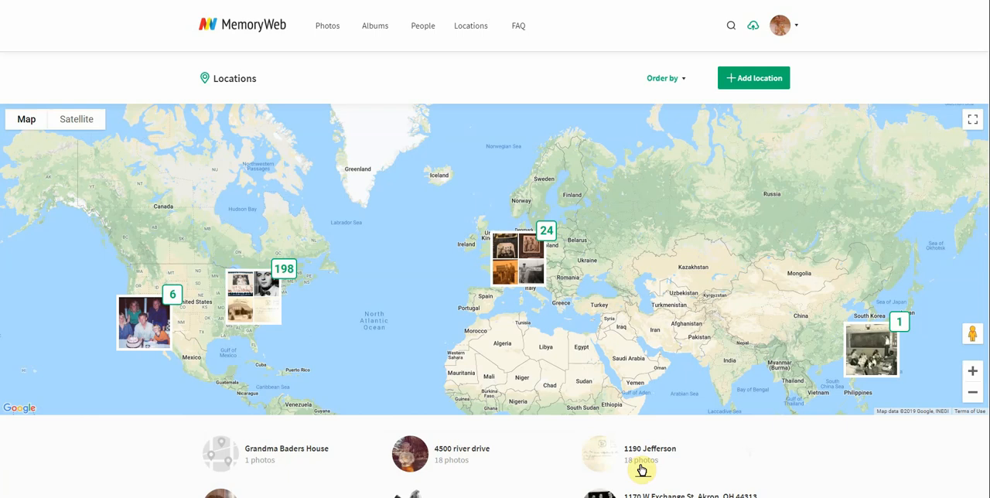
{"action": "mouse_move", "coordinate": [433, 467]}
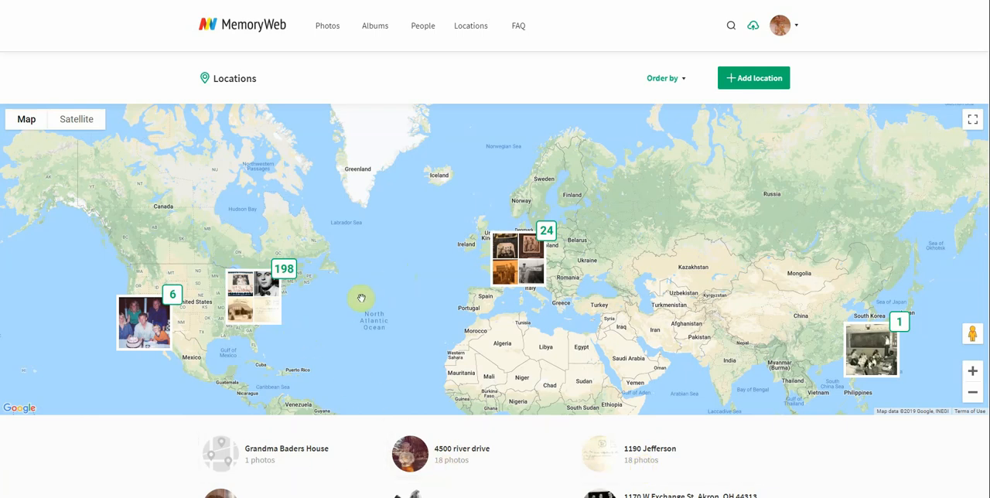
{"action": "mouse_move", "coordinate": [156, 324]}
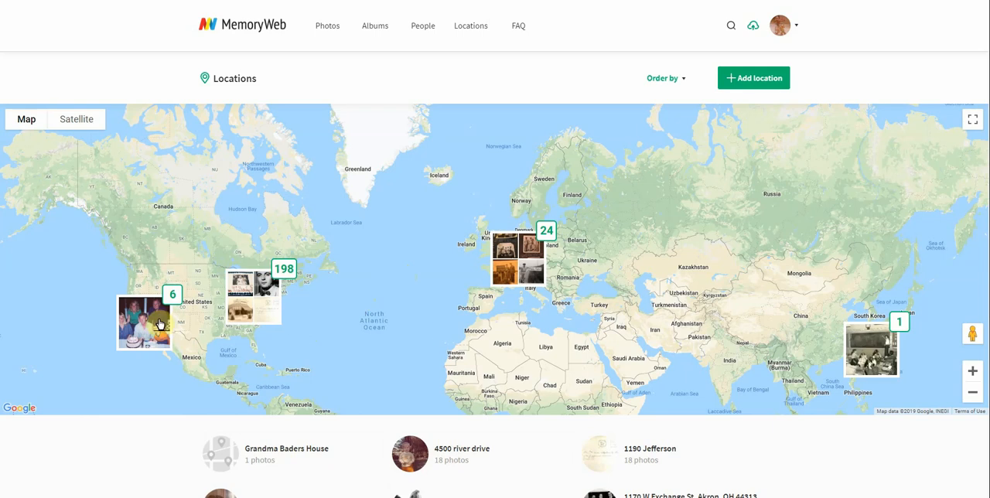
{"action": "mouse_move", "coordinate": [494, 259]}
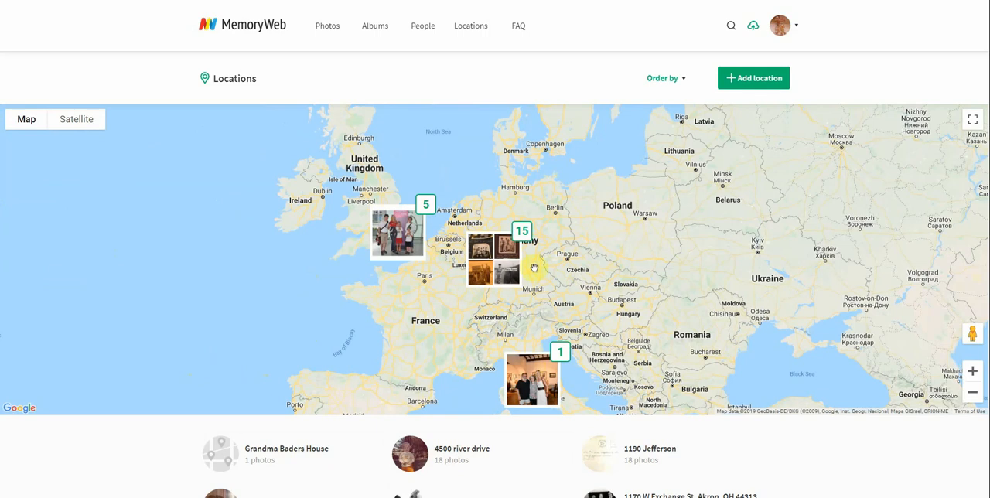
{"action": "mouse_move", "coordinate": [436, 291]}
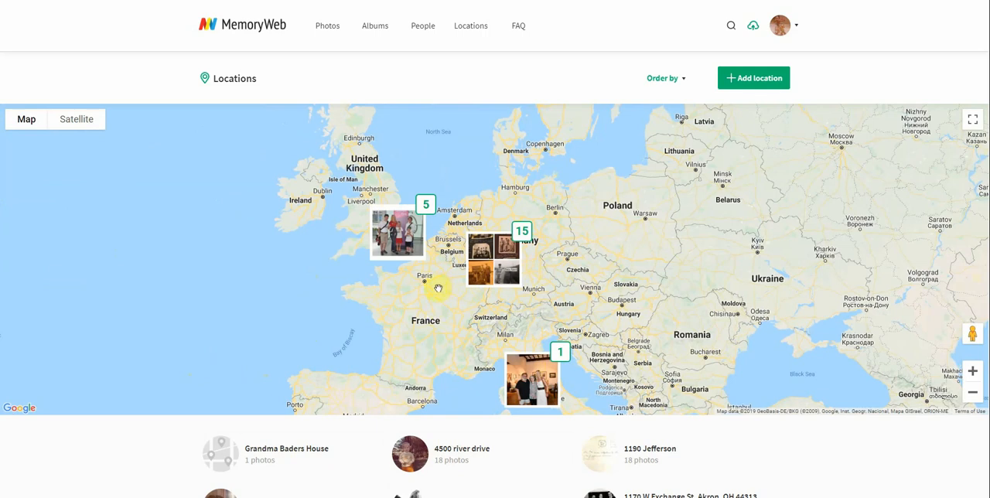
{"action": "mouse_move", "coordinate": [381, 241]}
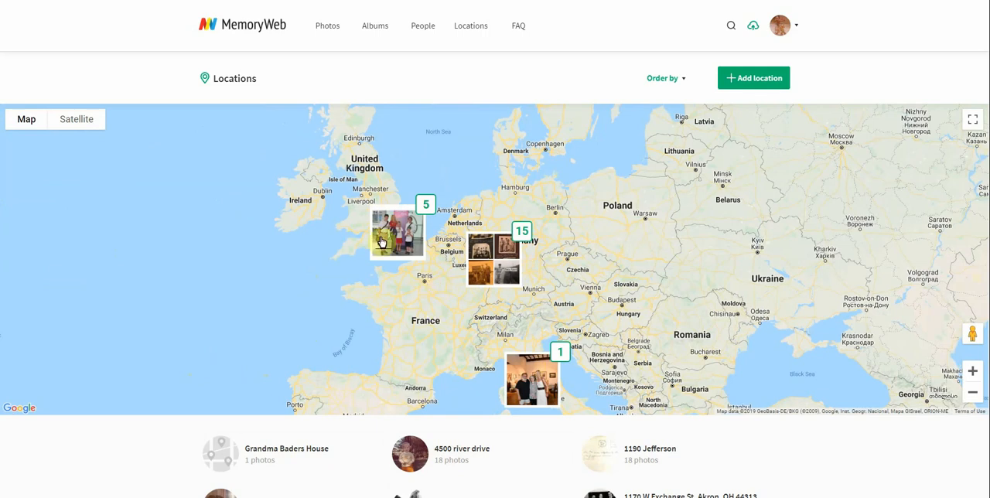
{"action": "mouse_move", "coordinate": [492, 276]}
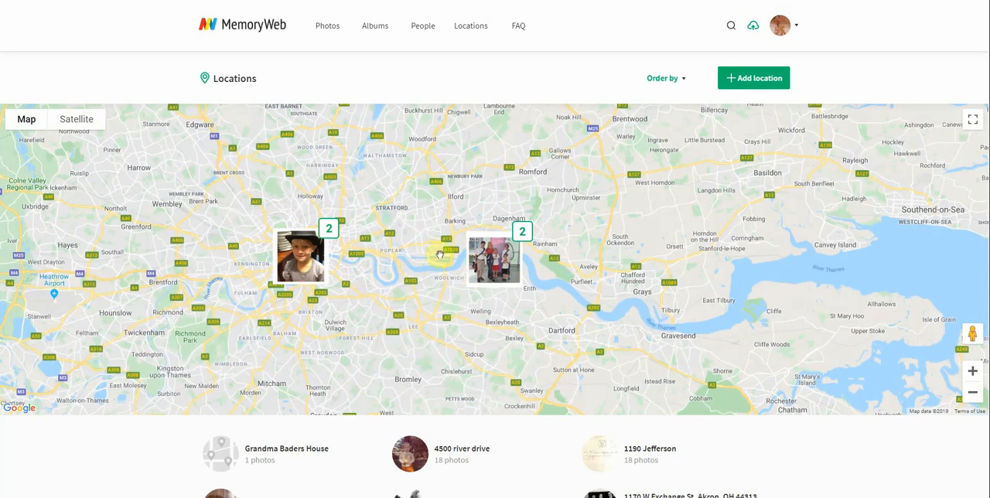
{"action": "mouse_move", "coordinate": [687, 311]}
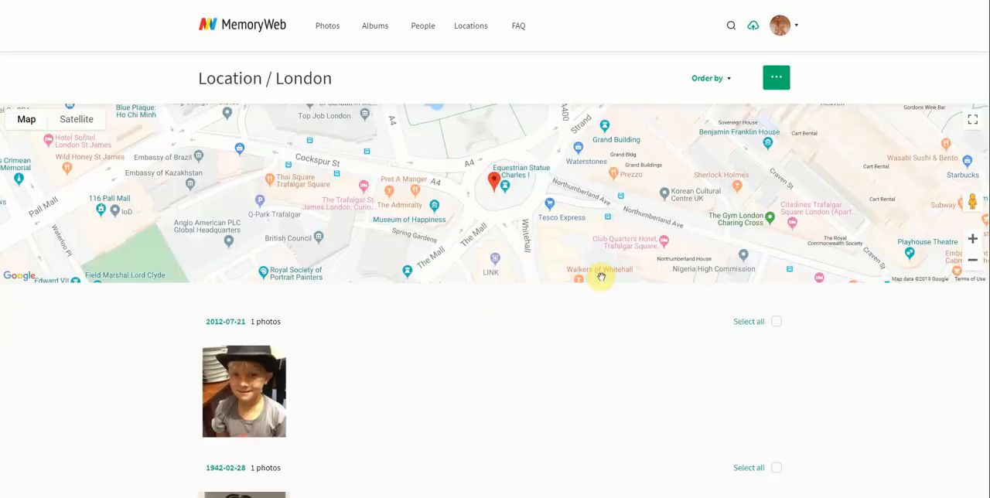
{"action": "mouse_move", "coordinate": [693, 360]}
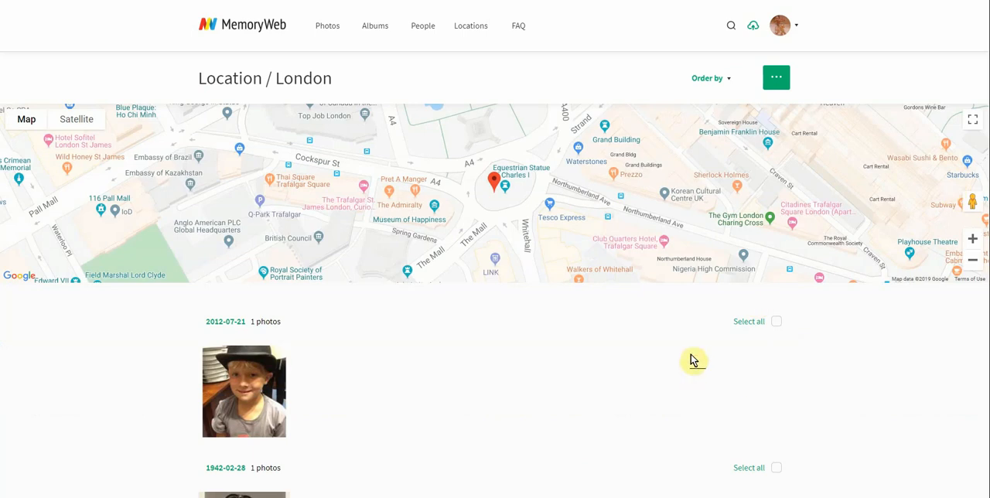
{"action": "scroll", "scroll_direction": "down", "scroll_amount": 3}
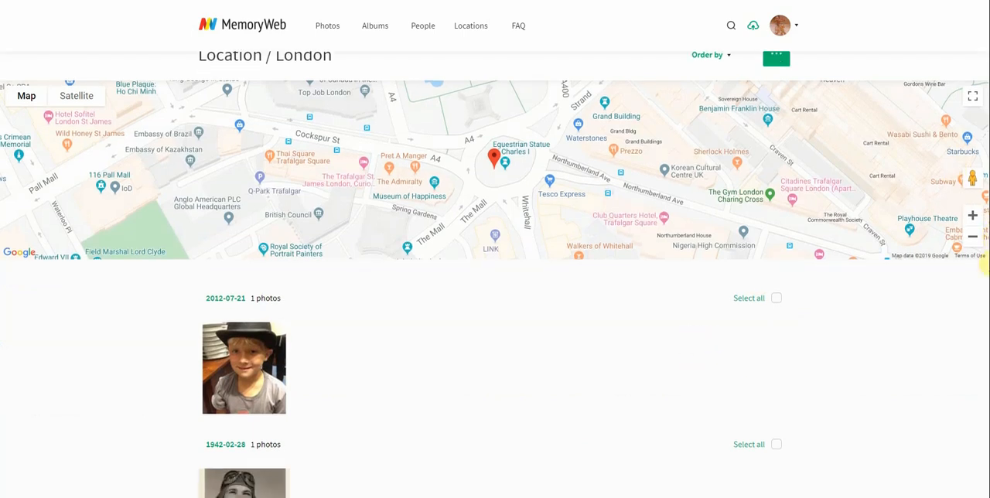
{"action": "scroll", "scroll_direction": "down", "scroll_amount": 3}
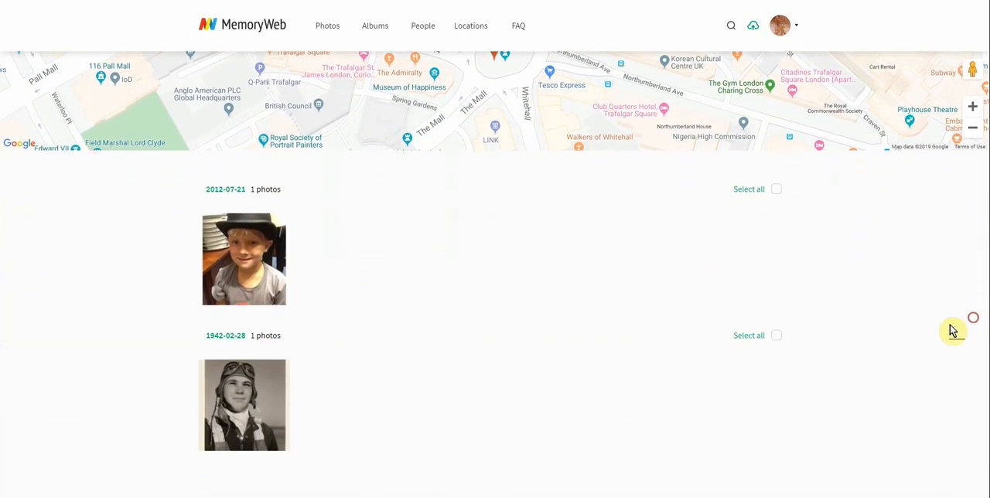
{"action": "mouse_move", "coordinate": [265, 219]}
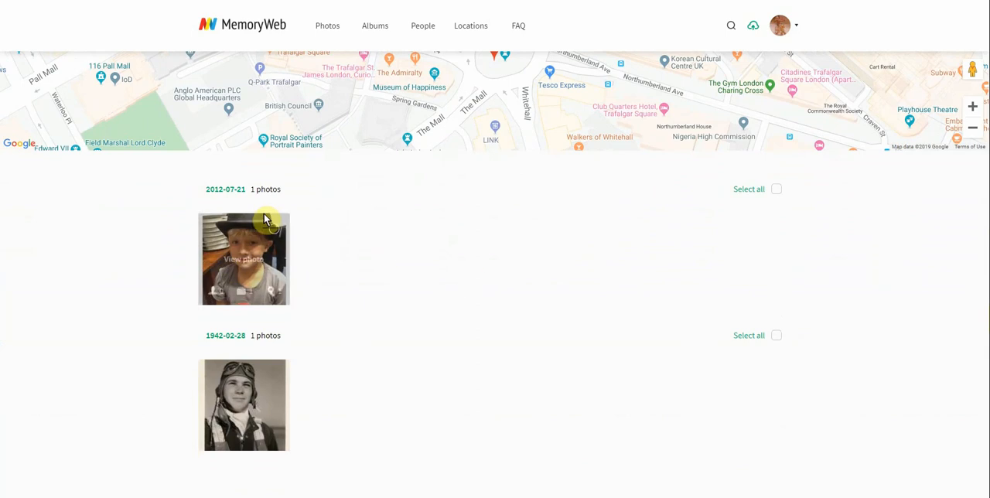
{"action": "mouse_move", "coordinate": [865, 436]}
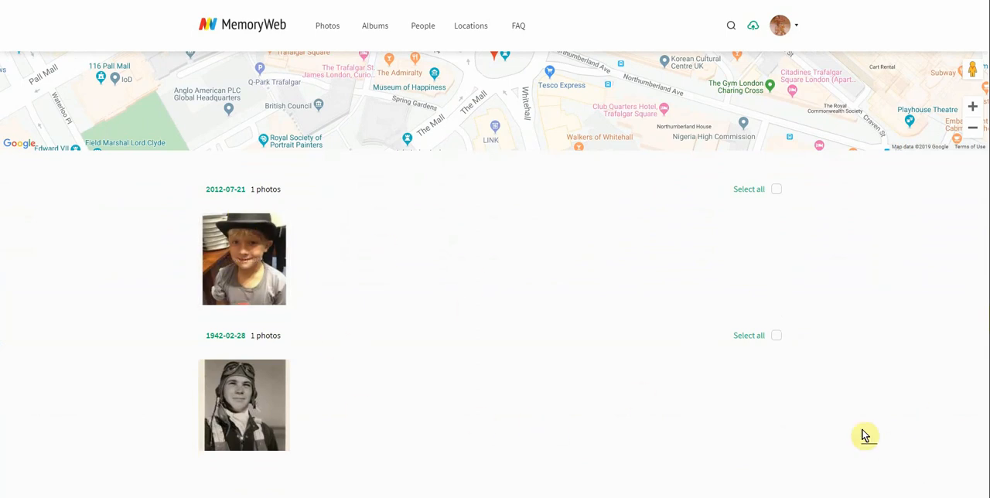
{"action": "mouse_move", "coordinate": [320, 413]}
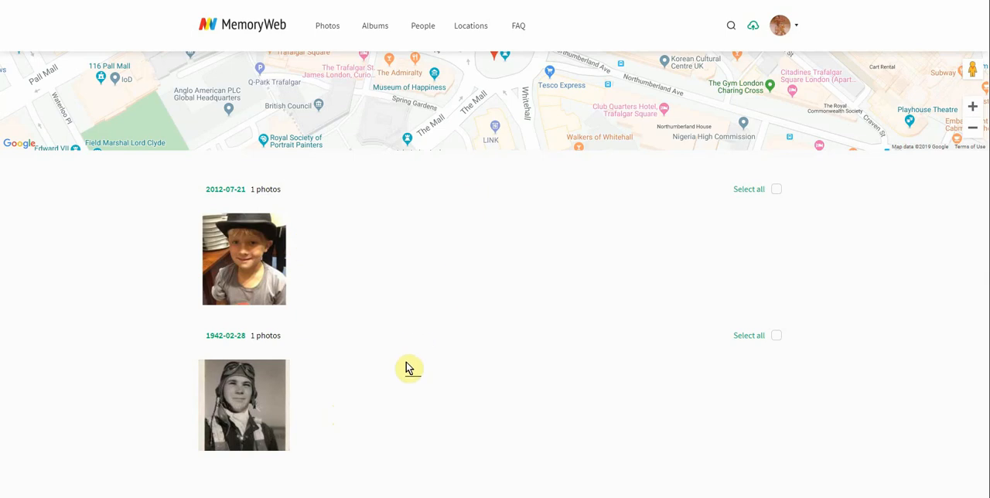
{"action": "mouse_move", "coordinate": [334, 306]}
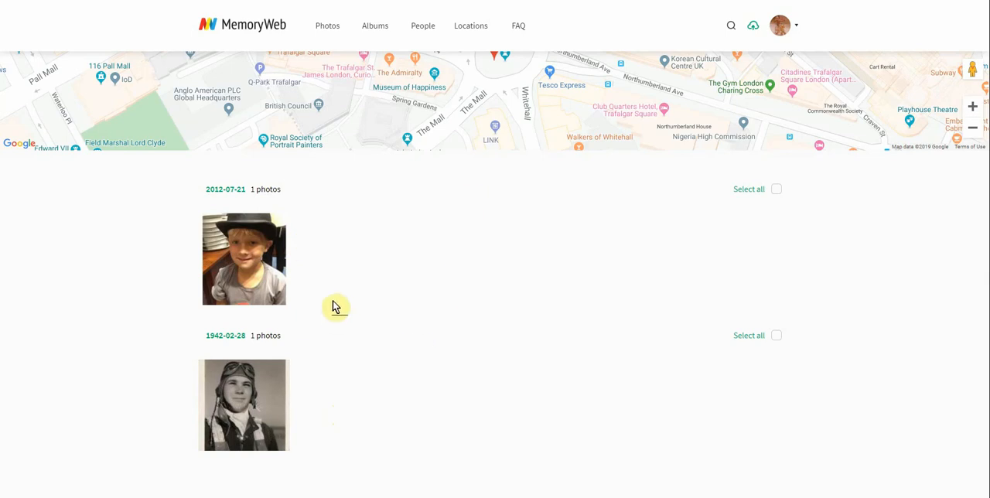
{"action": "mouse_move", "coordinate": [355, 387]}
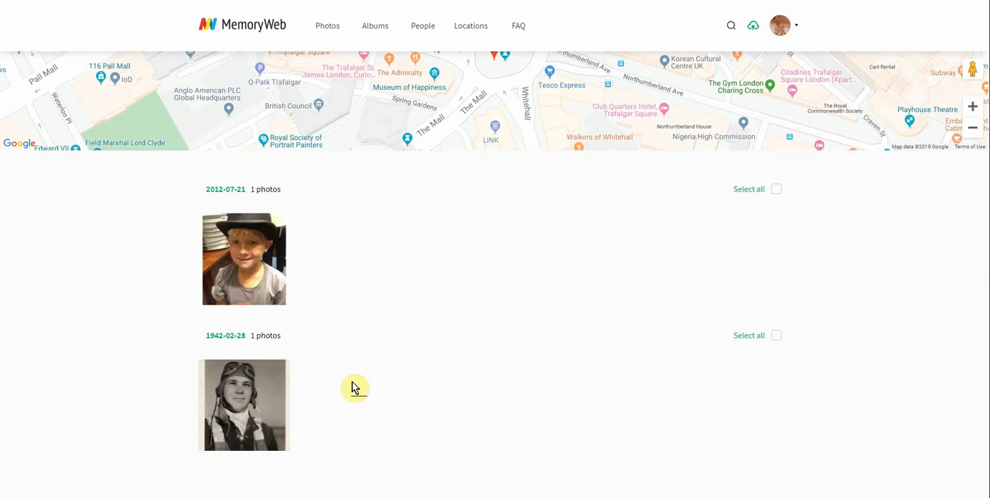
{"action": "mouse_move", "coordinate": [245, 260]}
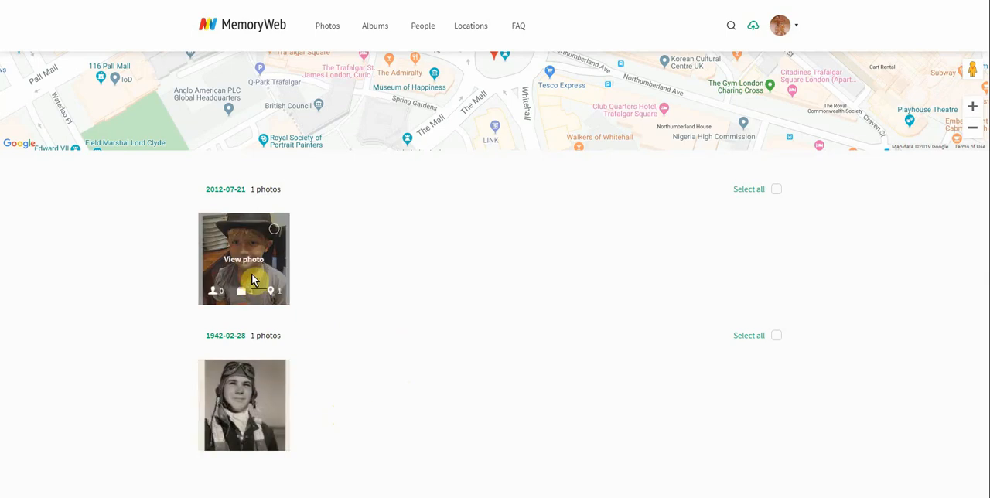
{"action": "mouse_move", "coordinate": [595, 297]}
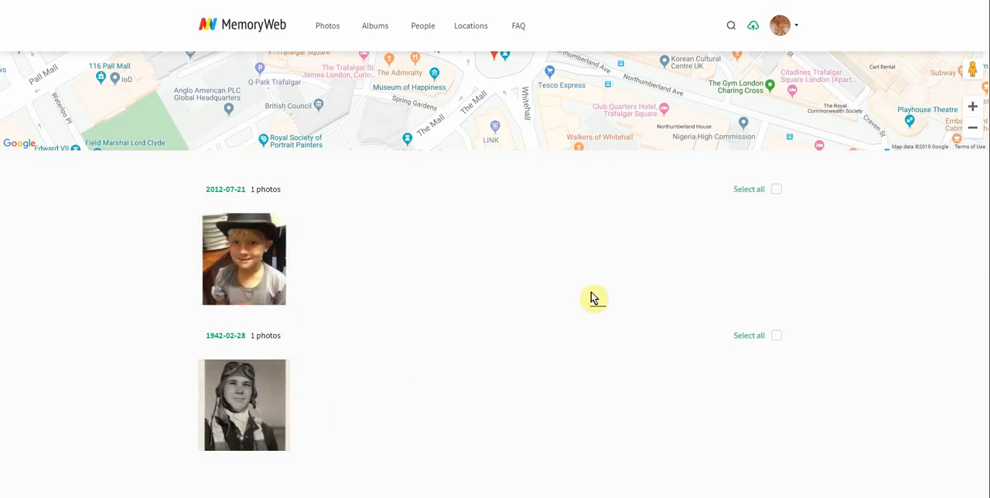
{"action": "mouse_move", "coordinate": [599, 314]}
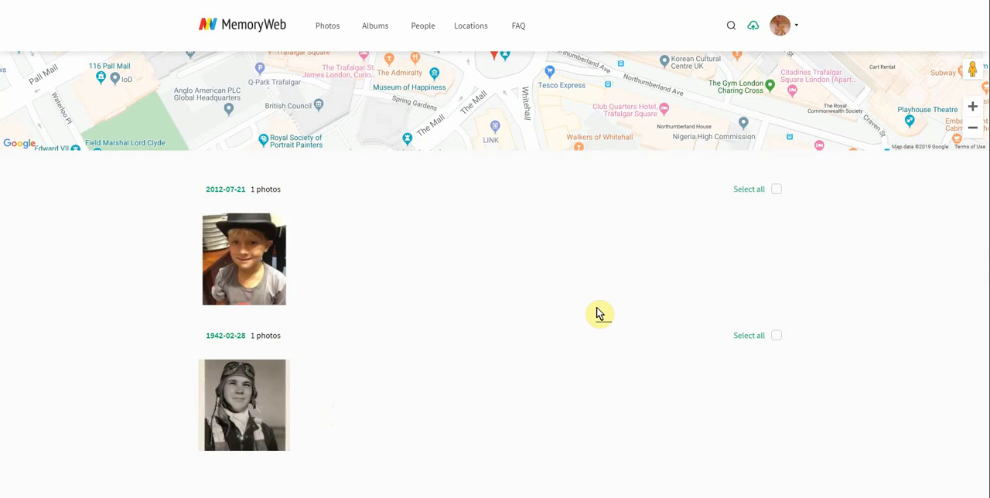
{"action": "mouse_move", "coordinate": [489, 229]}
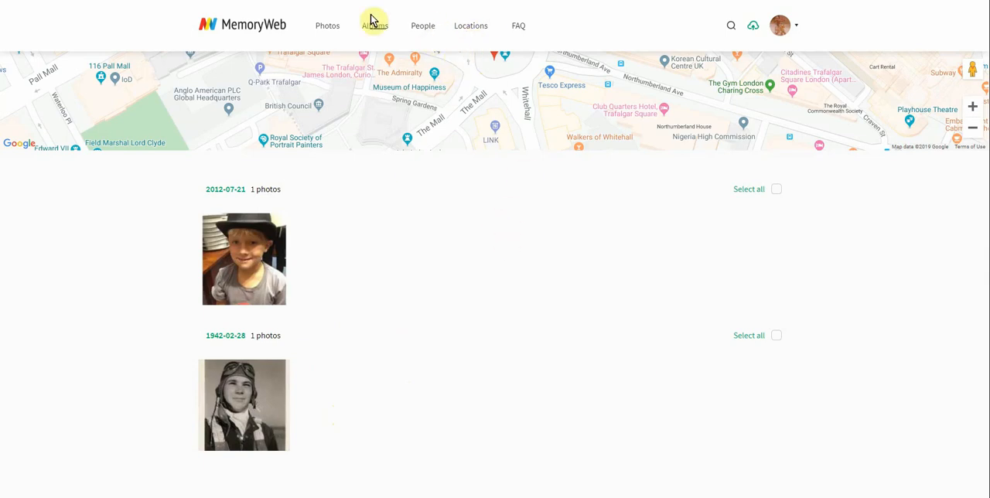
- Go to the People page with its tagging suggestions and full list
{"action": "left_click", "coordinate": [422, 25]}
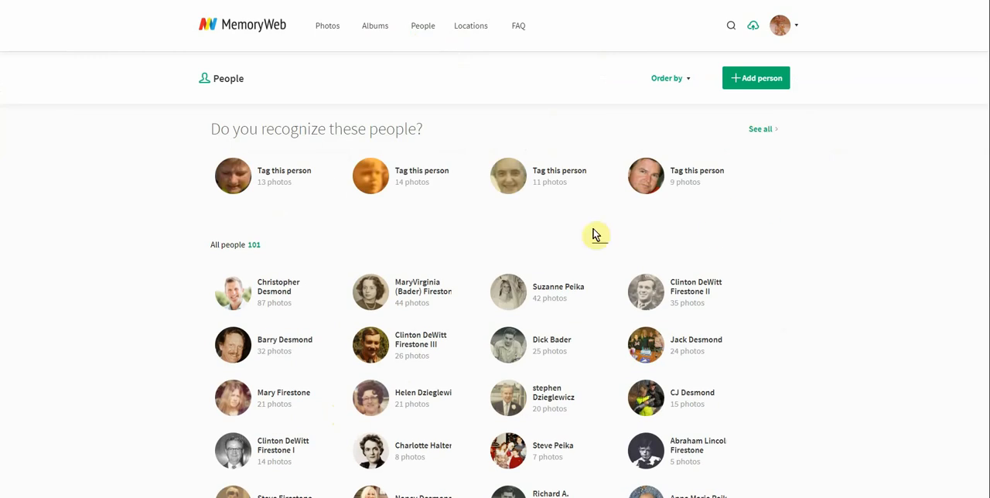
{"action": "mouse_move", "coordinate": [350, 251]}
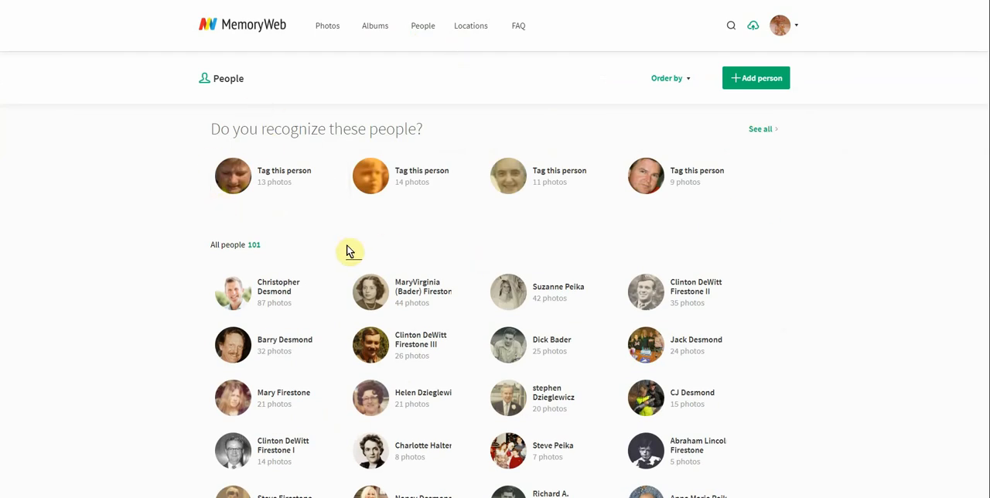
{"action": "mouse_move", "coordinate": [486, 313]}
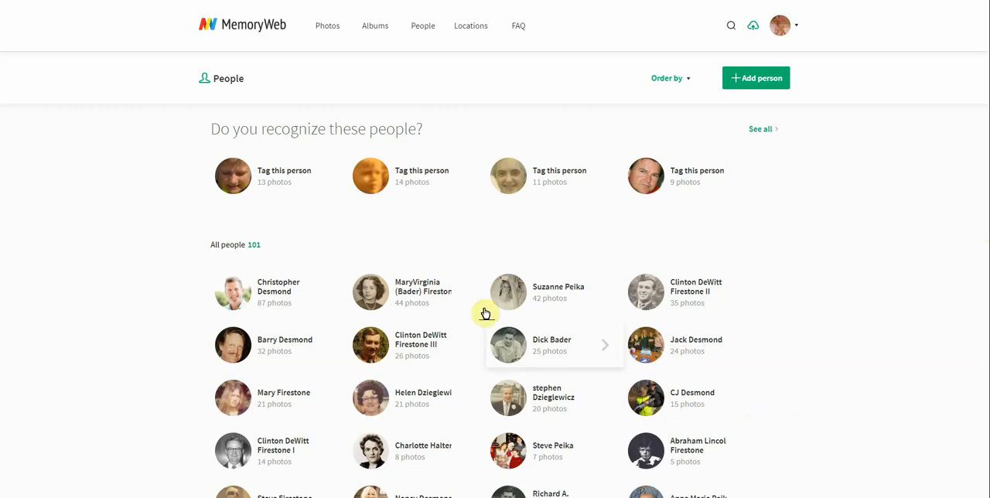
{"action": "mouse_move", "coordinate": [658, 291]}
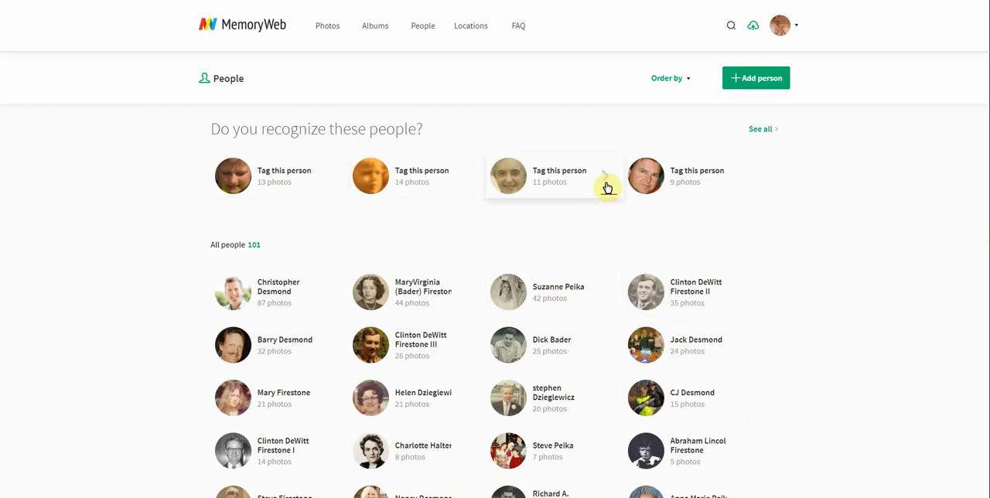
{"action": "mouse_move", "coordinate": [727, 156]}
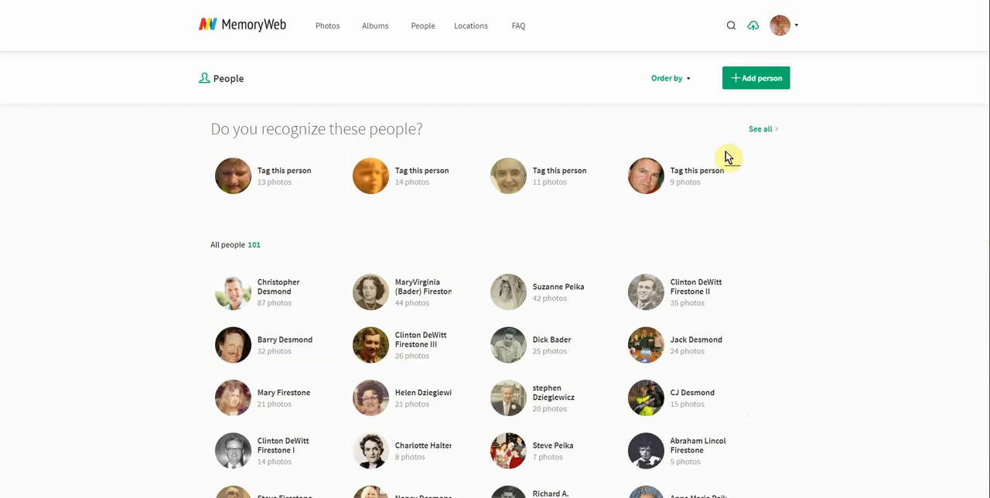
{"action": "mouse_move", "coordinate": [696, 181]}
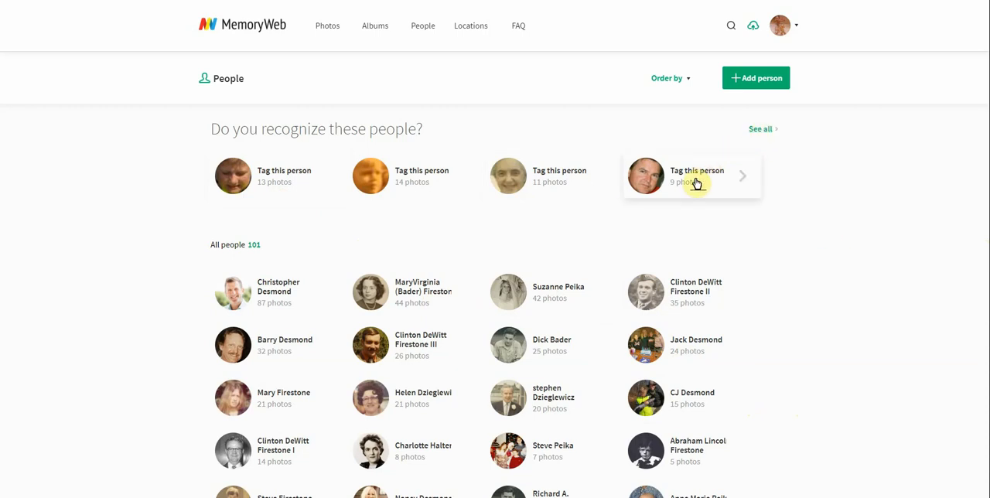
{"action": "left_click", "coordinate": [690, 176]}
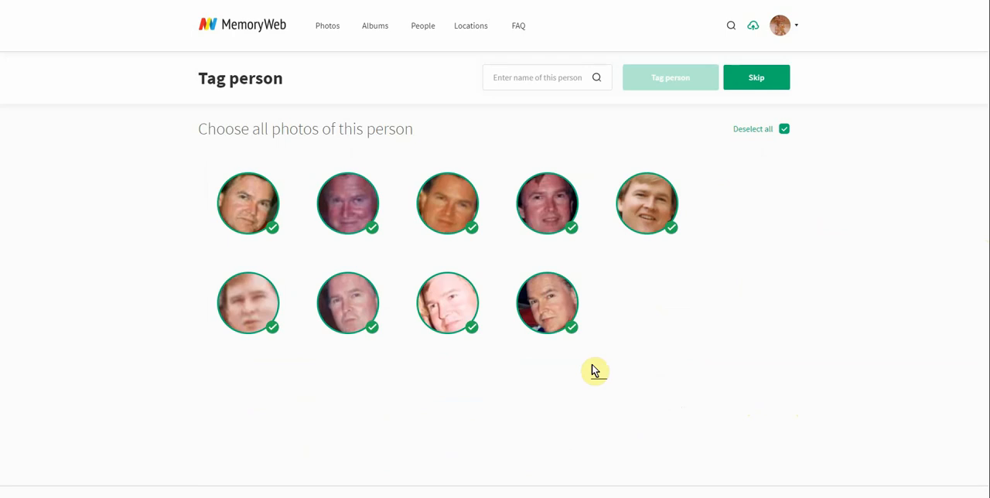
{"action": "left_click", "coordinate": [523, 77]}
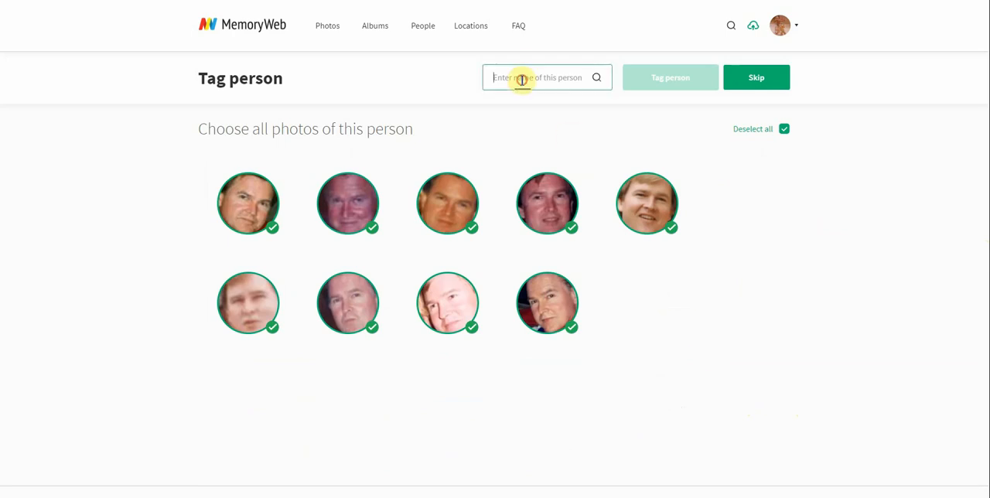
{"action": "type", "text": "mark"}
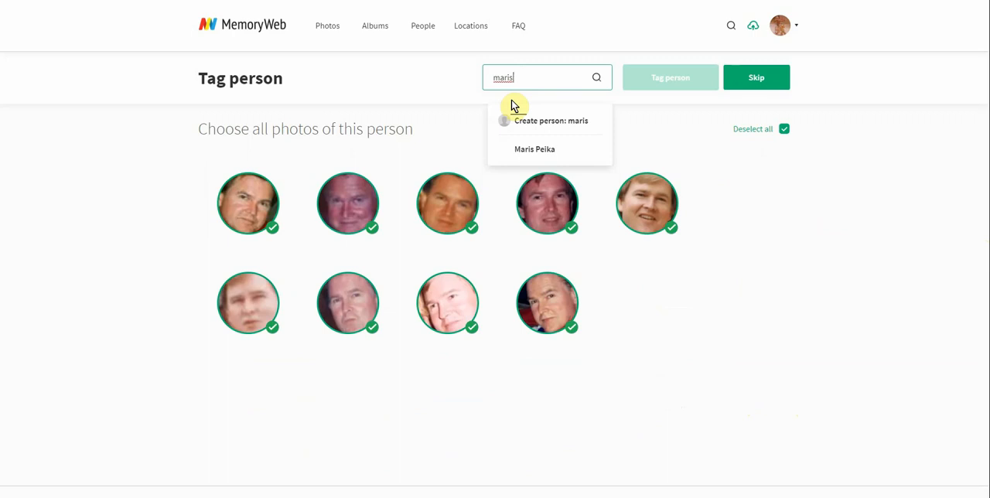
{"action": "mouse_move", "coordinate": [540, 153]}
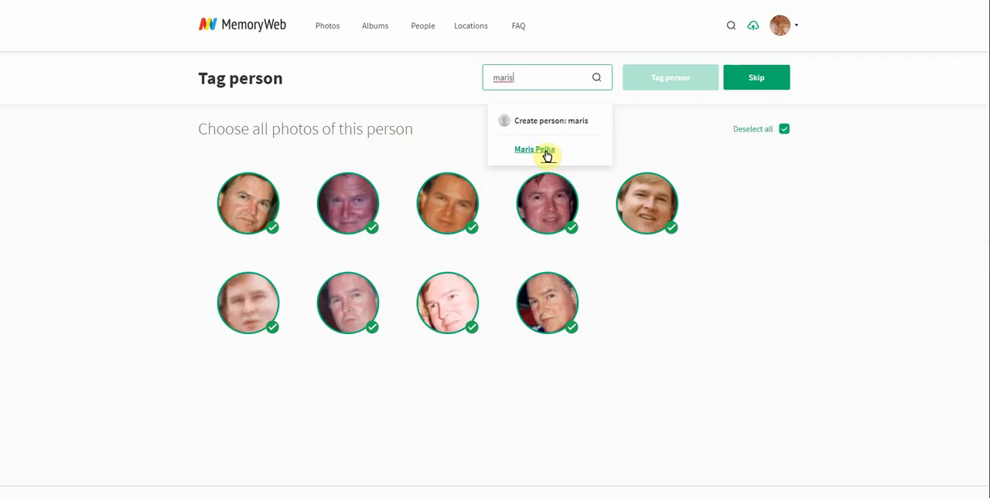
{"action": "left_click", "coordinate": [535, 148]}
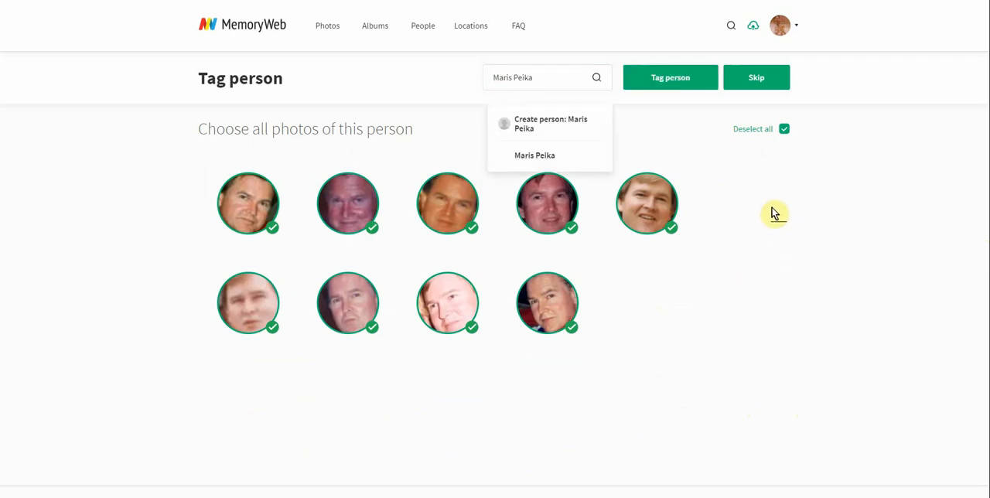
{"action": "left_click", "coordinate": [595, 130]}
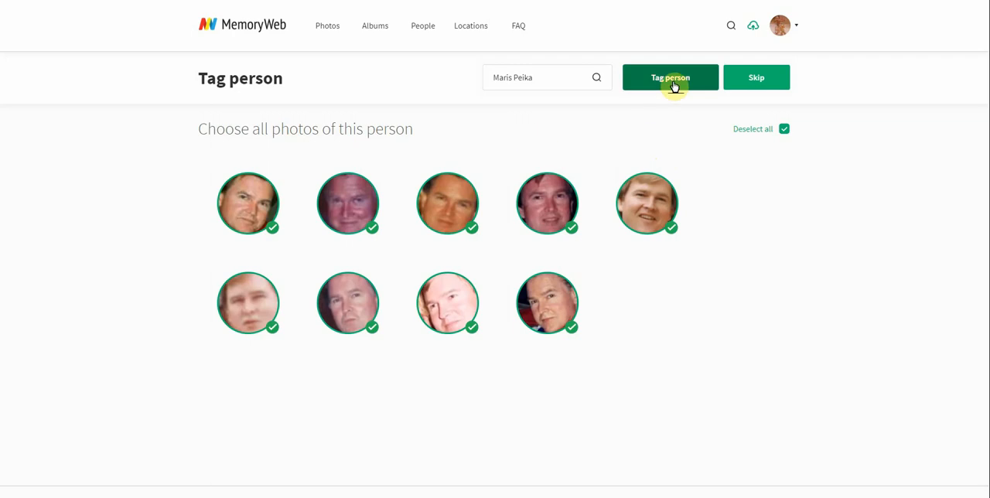
{"action": "left_click", "coordinate": [670, 77]}
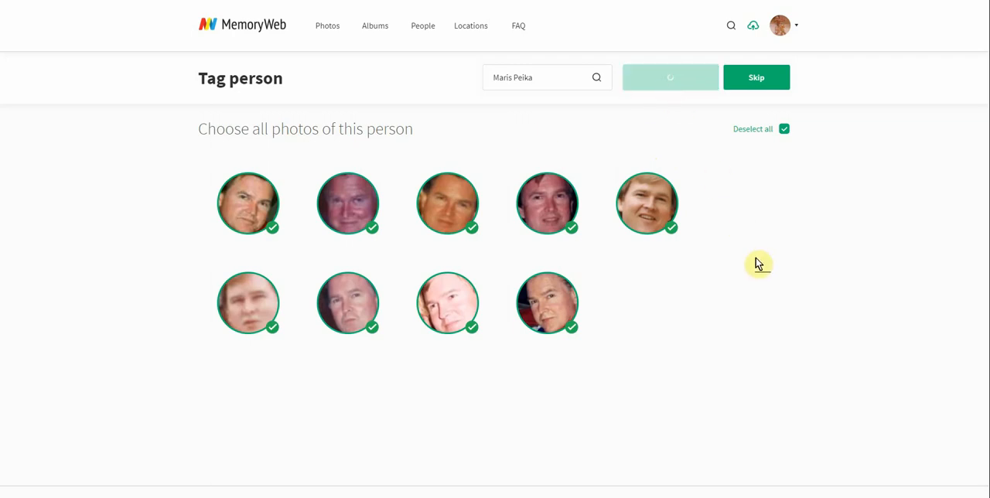
{"action": "left_click", "coordinate": [670, 78]}
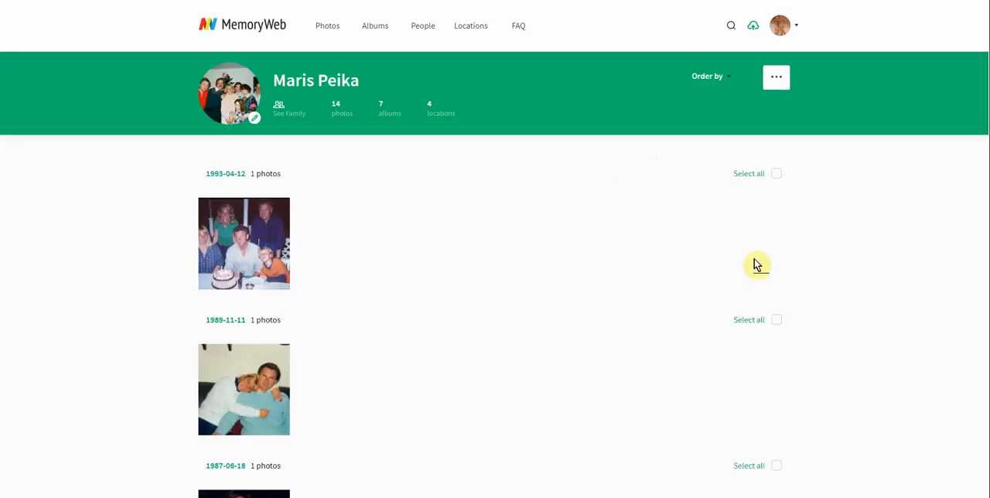
{"action": "mouse_move", "coordinate": [708, 266]}
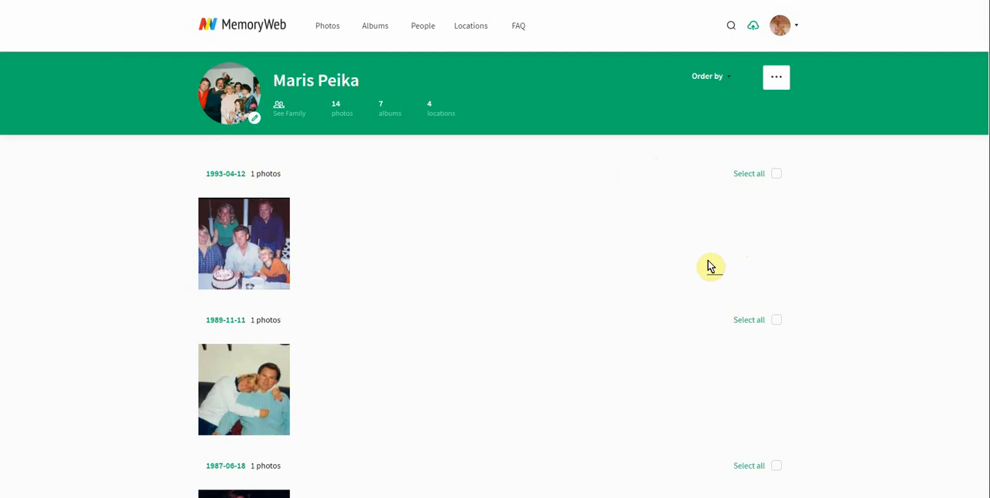
{"action": "mouse_move", "coordinate": [564, 232]}
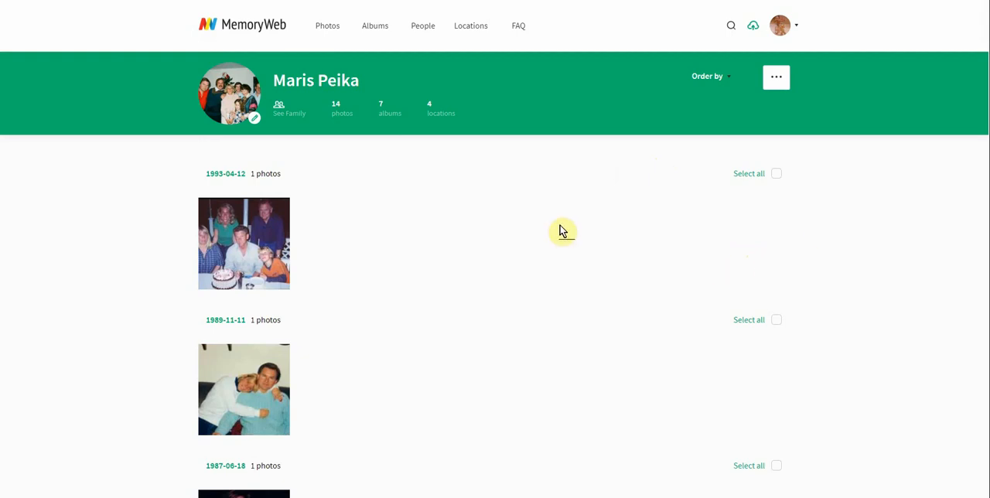
{"action": "mouse_move", "coordinate": [446, 63]}
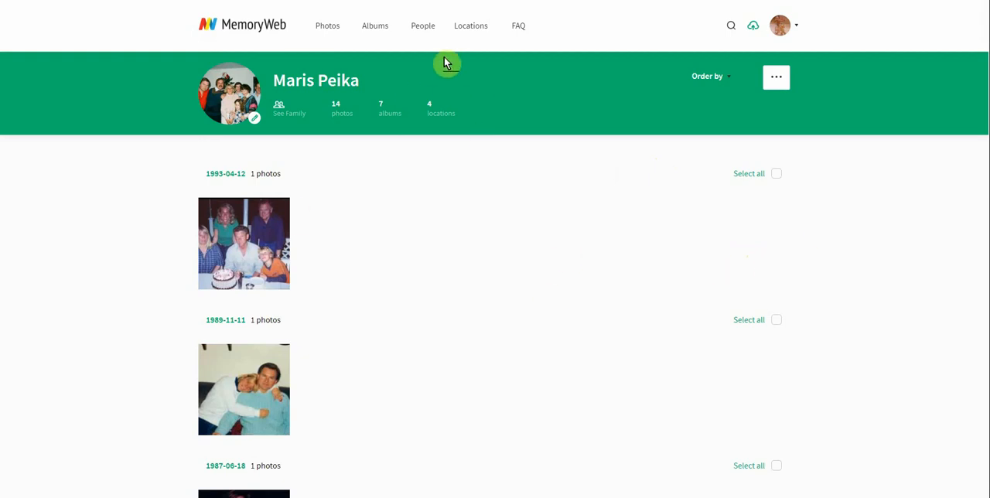
{"action": "mouse_move", "coordinate": [402, 238]}
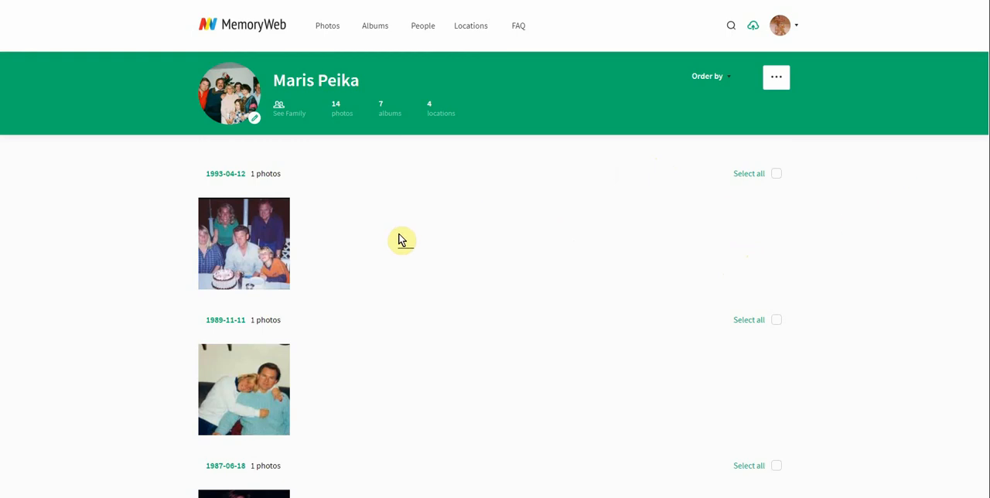
{"action": "mouse_move", "coordinate": [962, 214]}
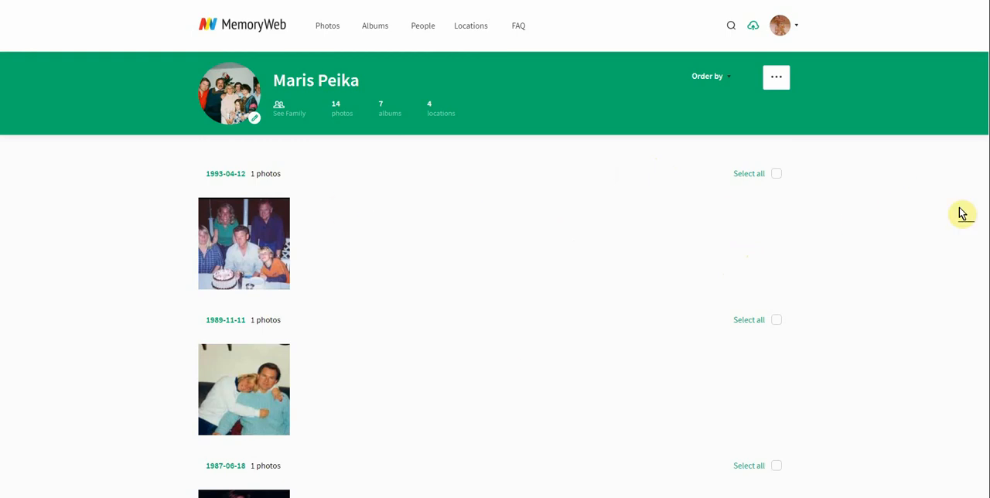
{"action": "mouse_move", "coordinate": [987, 153]}
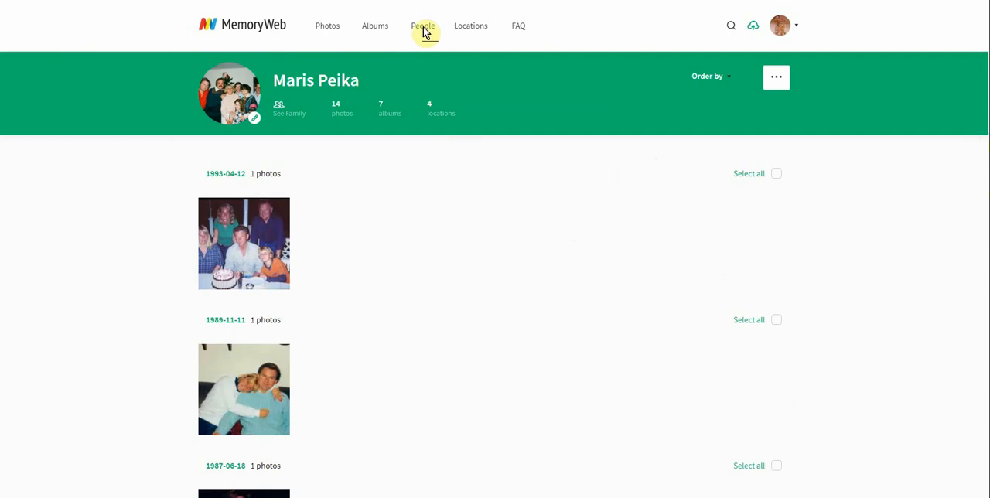
- Return to the All people list and keep it ordered by Photos Descending
{"action": "left_click", "coordinate": [422, 25]}
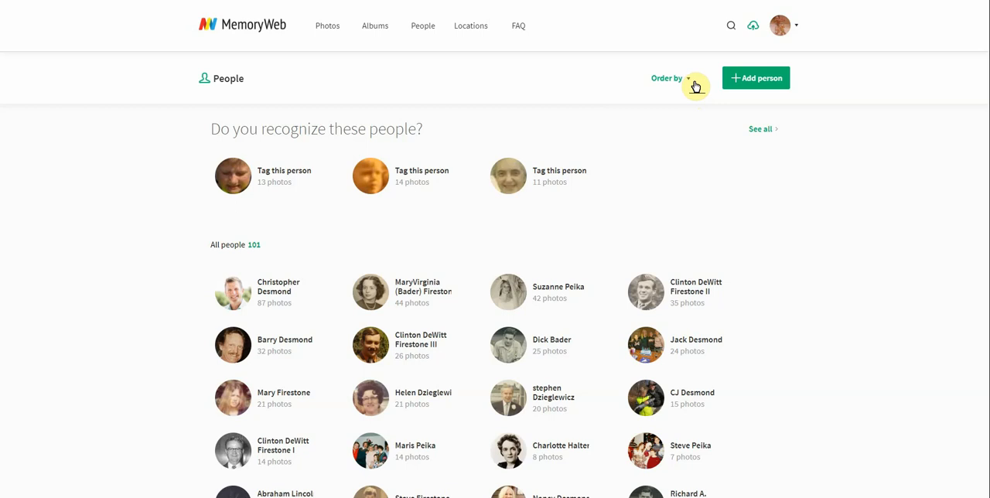
{"action": "left_click", "coordinate": [666, 78]}
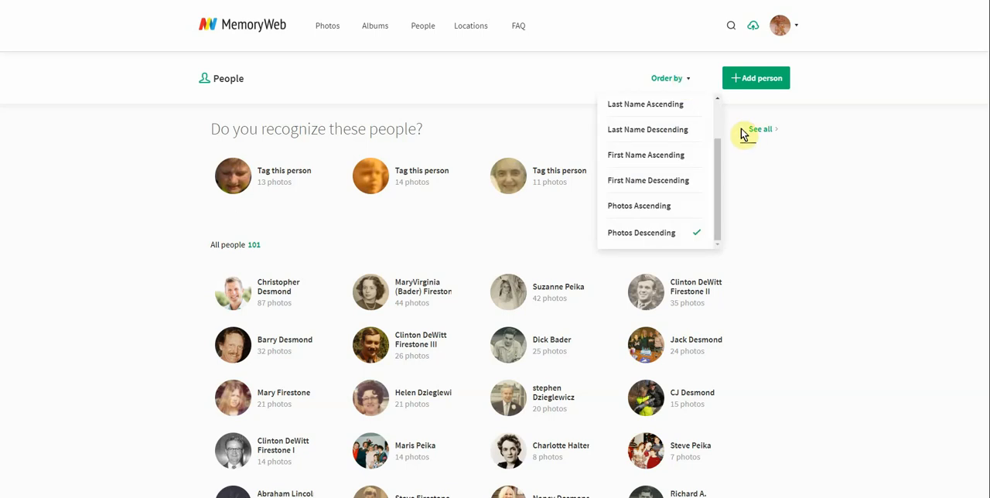
{"action": "left_click", "coordinate": [671, 77]}
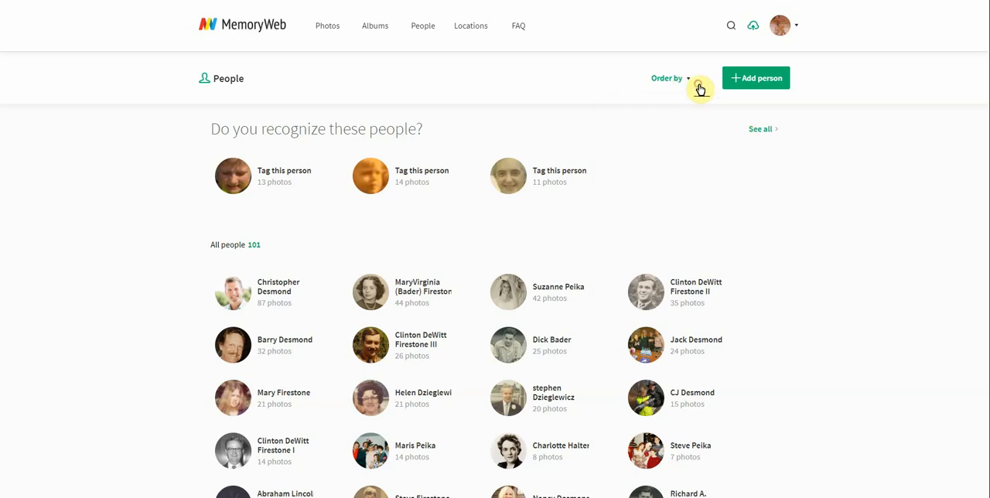
{"action": "mouse_move", "coordinate": [829, 291]}
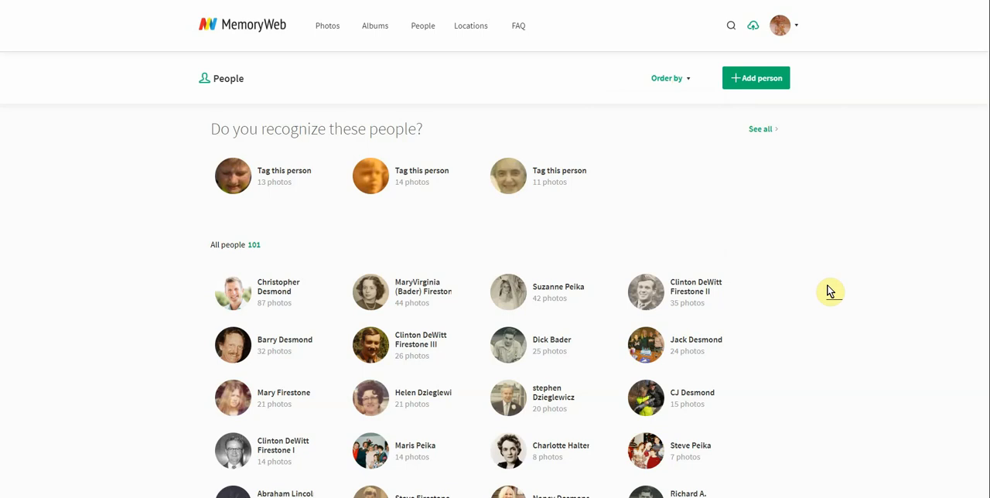
{"action": "mouse_move", "coordinate": [761, 77]}
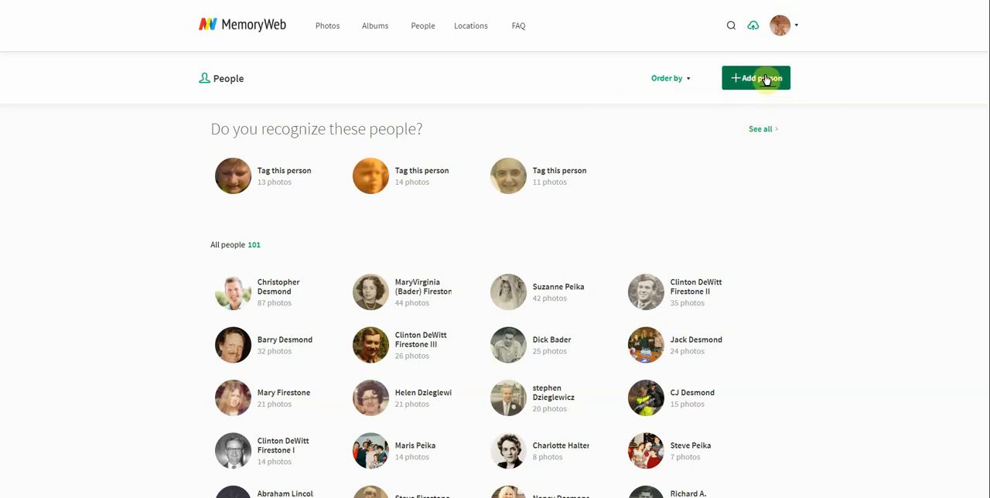
{"action": "left_click", "coordinate": [755, 77]}
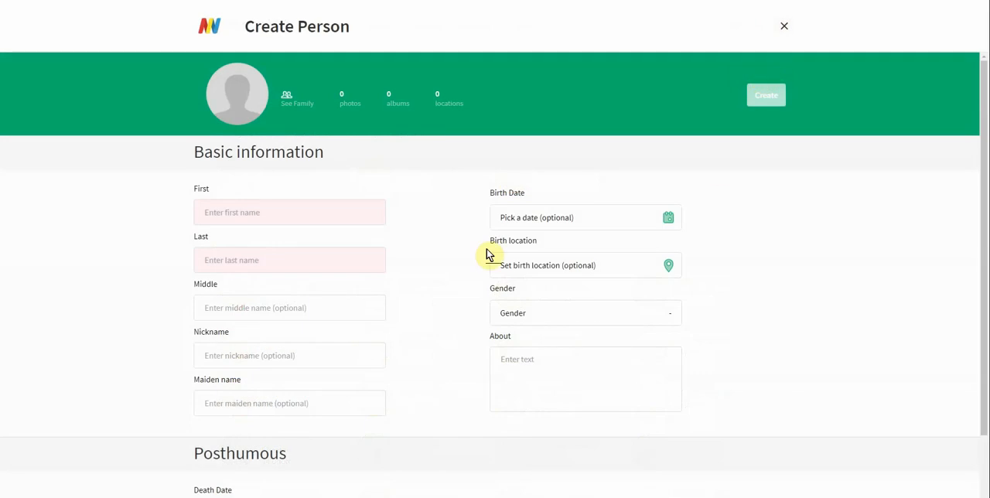
{"action": "mouse_move", "coordinate": [985, 229]}
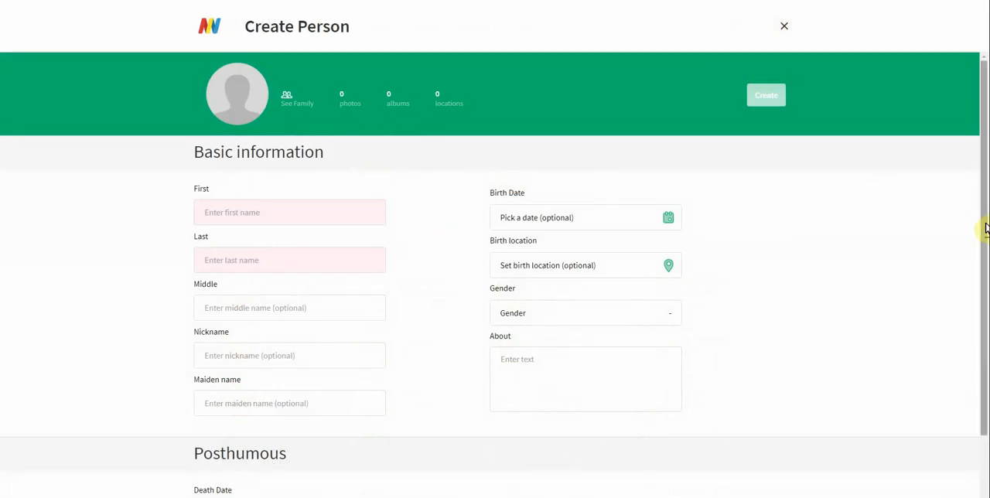
{"action": "left_click", "coordinate": [290, 212]}
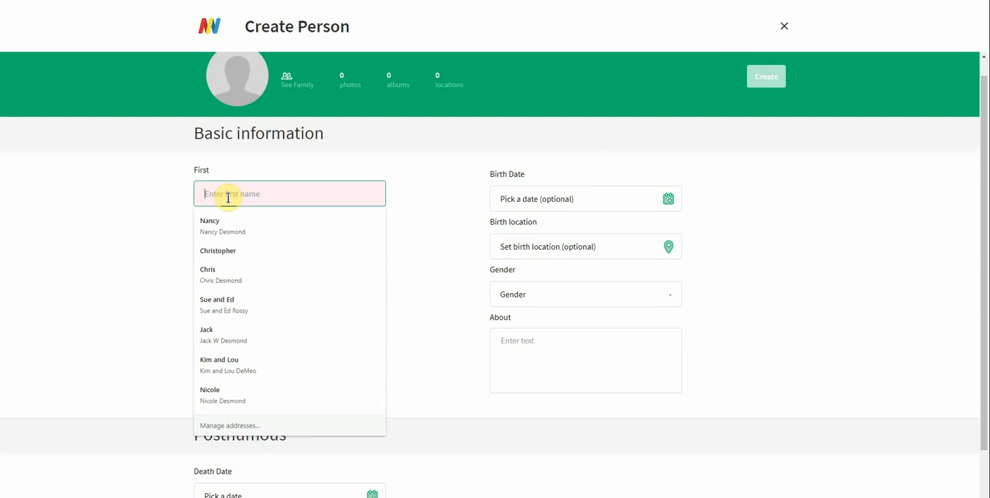
{"action": "type", "text": "Joseph"}
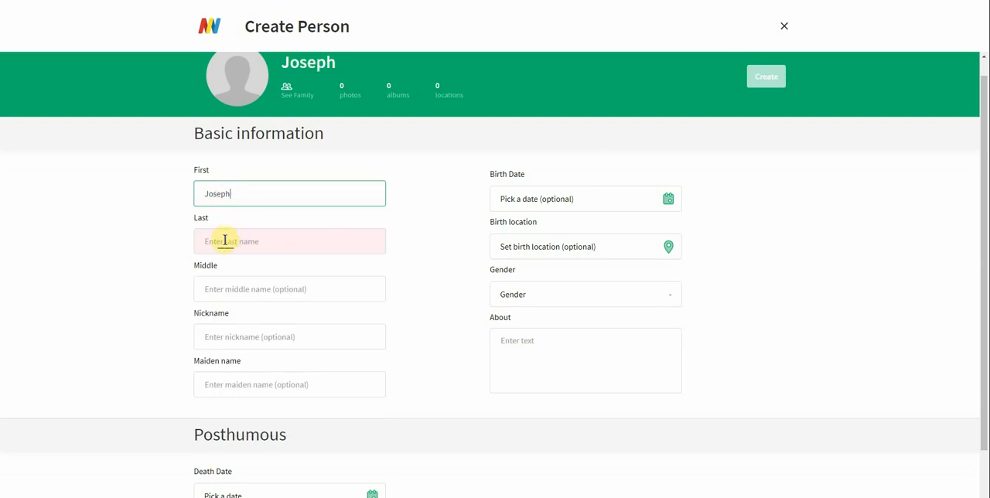
{"action": "left_click", "coordinate": [289, 241]}
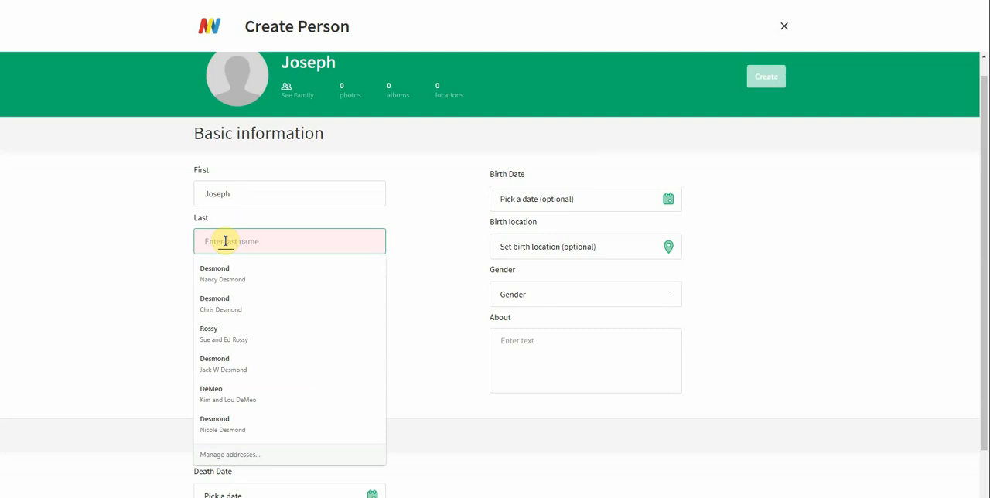
{"action": "type", "text": "James"}
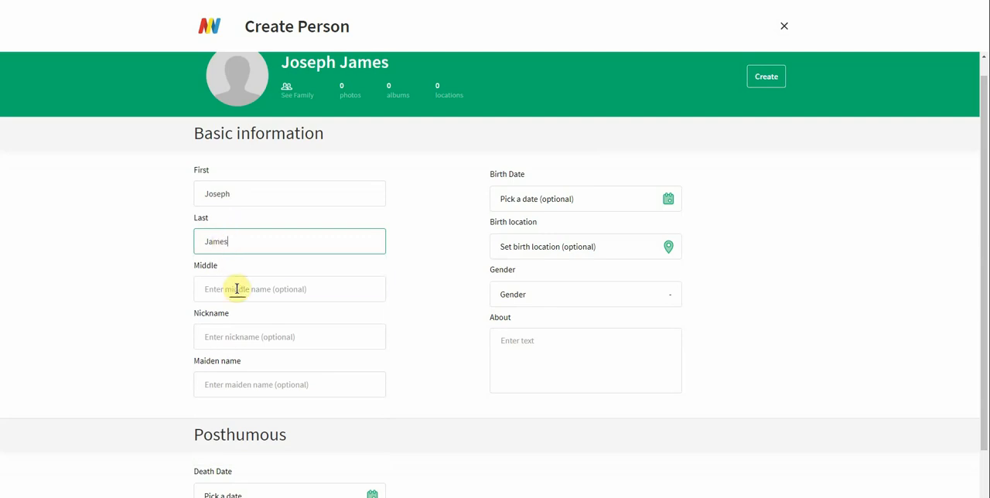
{"action": "type", "text": "Jonathan"}
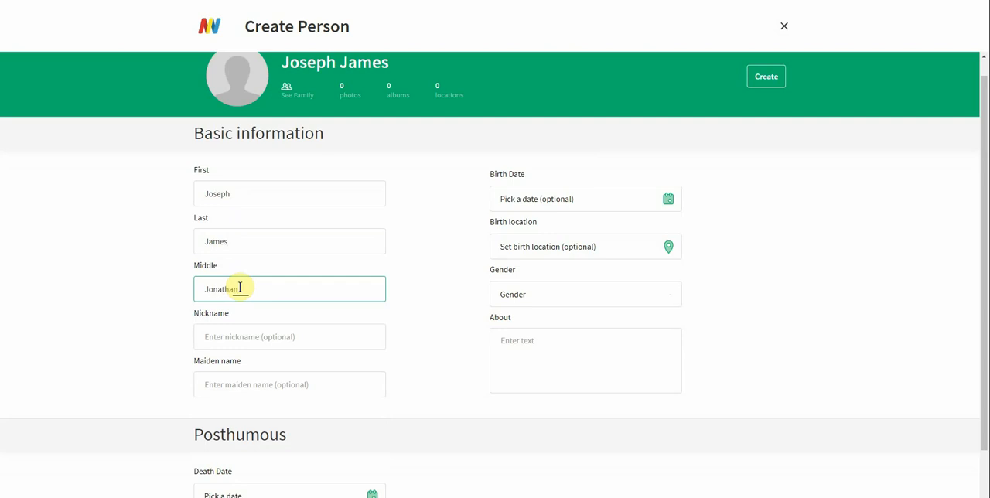
{"action": "left_click", "coordinate": [289, 338]}
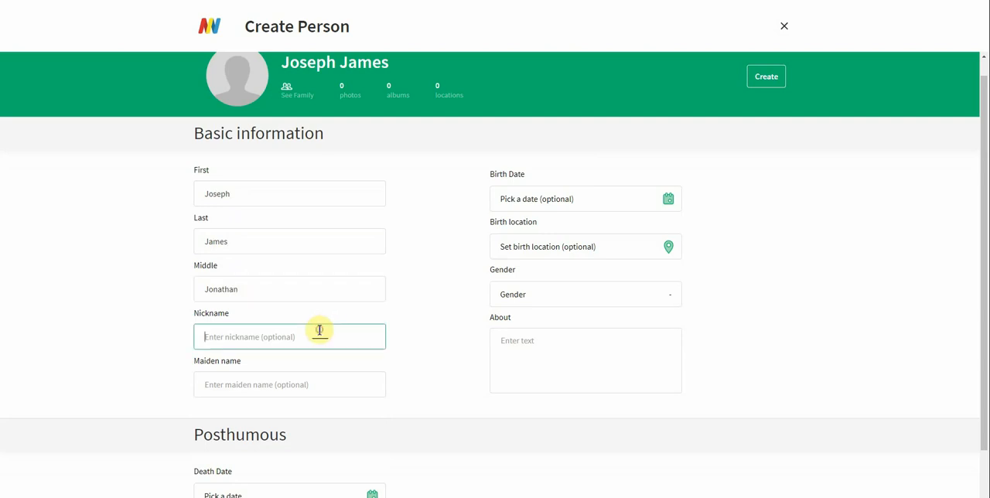
{"action": "type", "text": "Joey"}
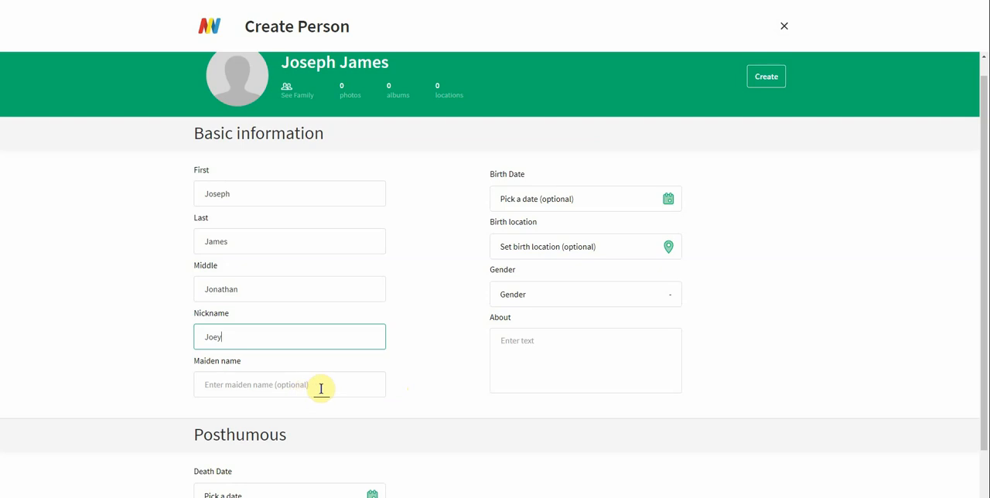
{"action": "mouse_move", "coordinate": [325, 383]}
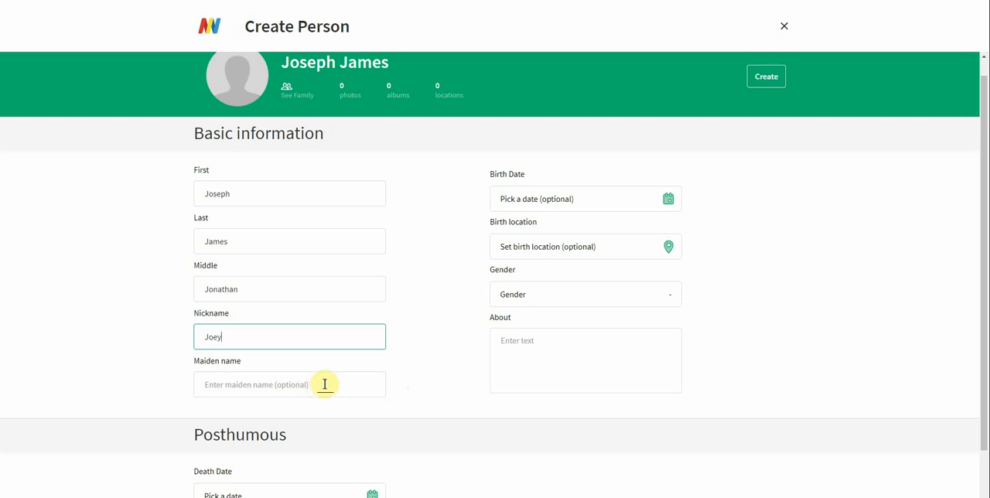
{"action": "mouse_move", "coordinate": [681, 172]}
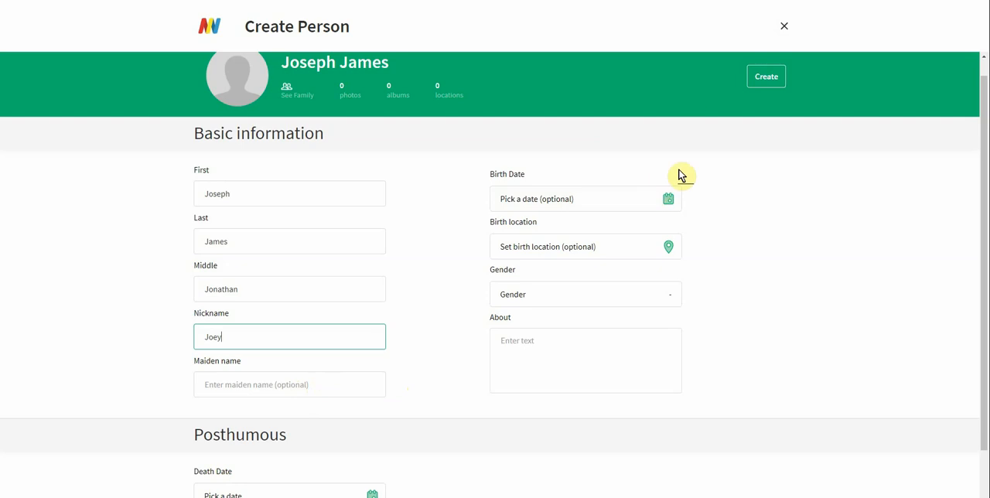
- Set the birth date to 1903-11-25 by choosing year 1903
{"action": "left_click", "coordinate": [667, 198]}
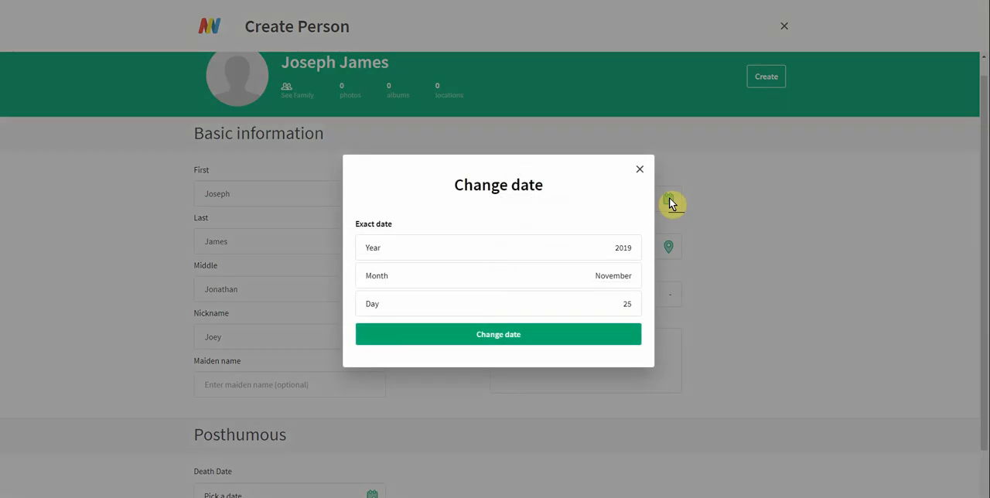
{"action": "mouse_move", "coordinate": [546, 260]}
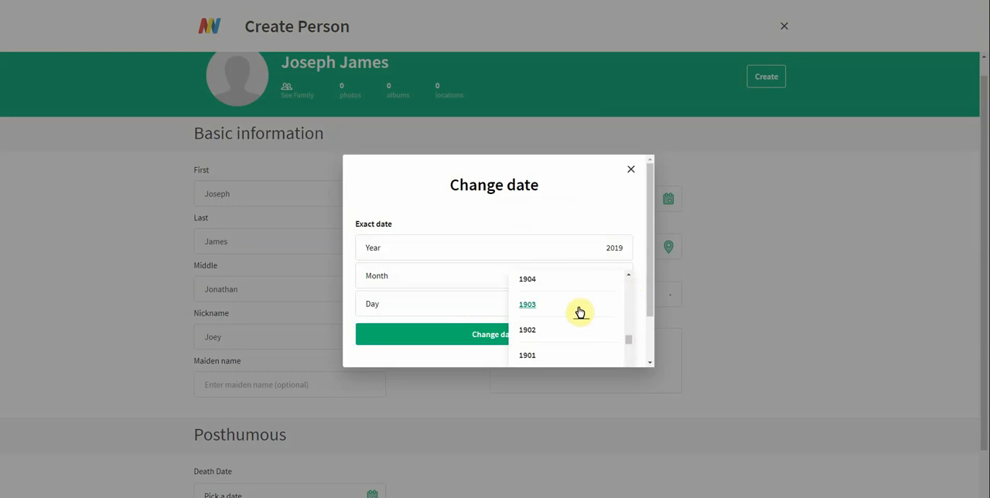
{"action": "left_click", "coordinate": [526, 305]}
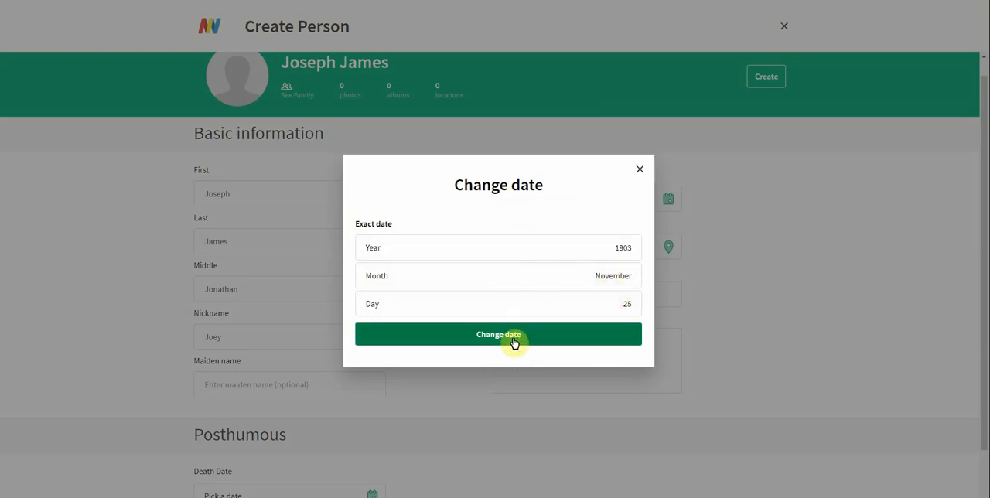
{"action": "left_click", "coordinate": [498, 334]}
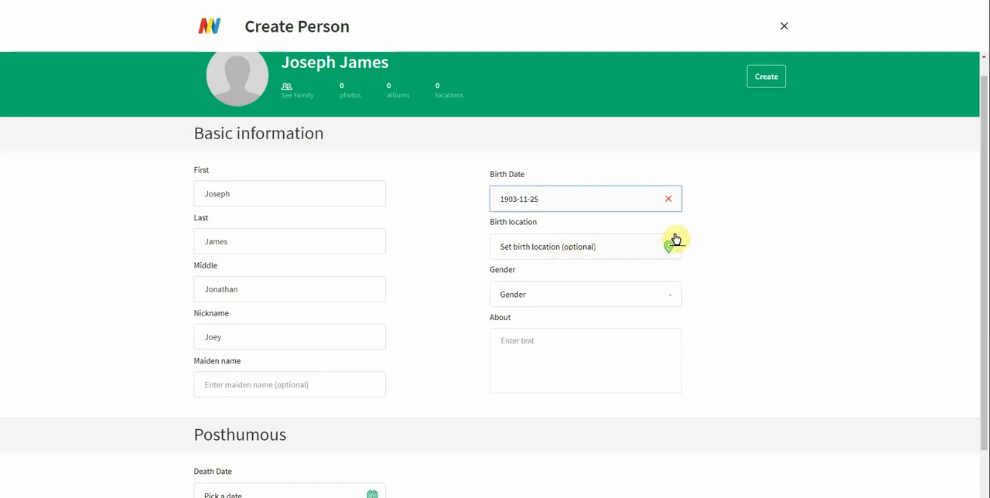
- Set the birth location to Chicago
{"action": "left_click", "coordinate": [585, 246]}
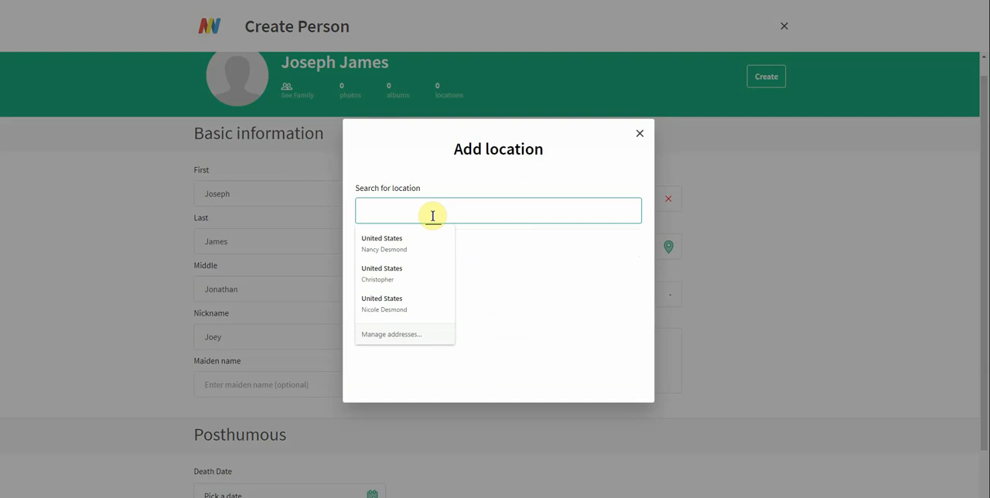
{"action": "type", "text": "chicago"}
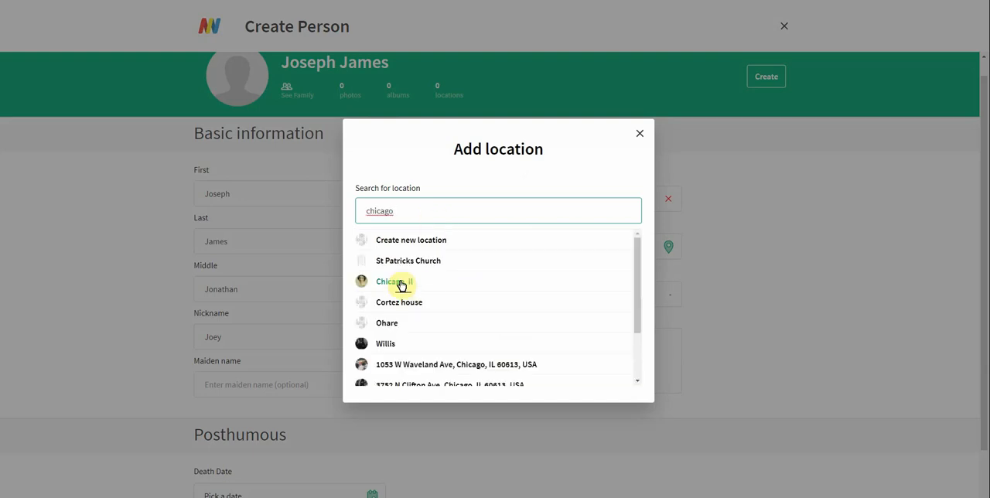
{"action": "left_click", "coordinate": [390, 282]}
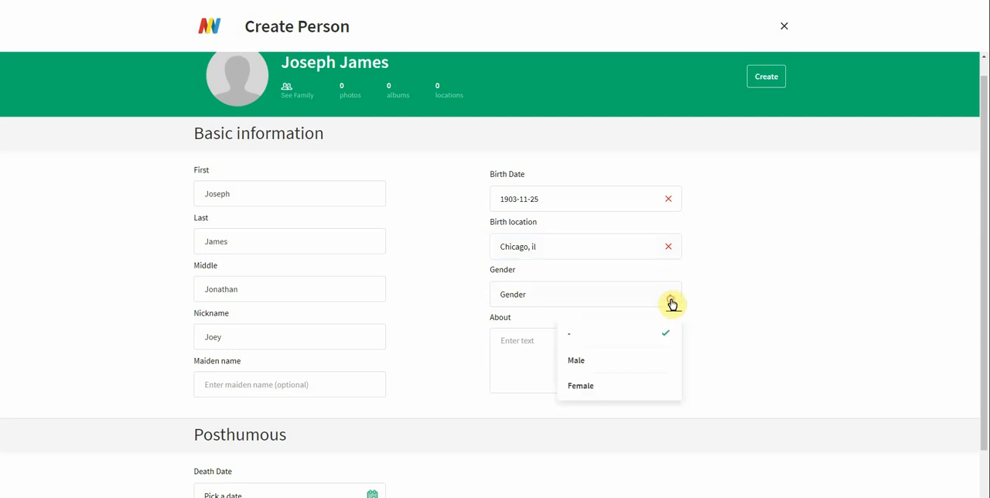
{"action": "left_click", "coordinate": [576, 361]}
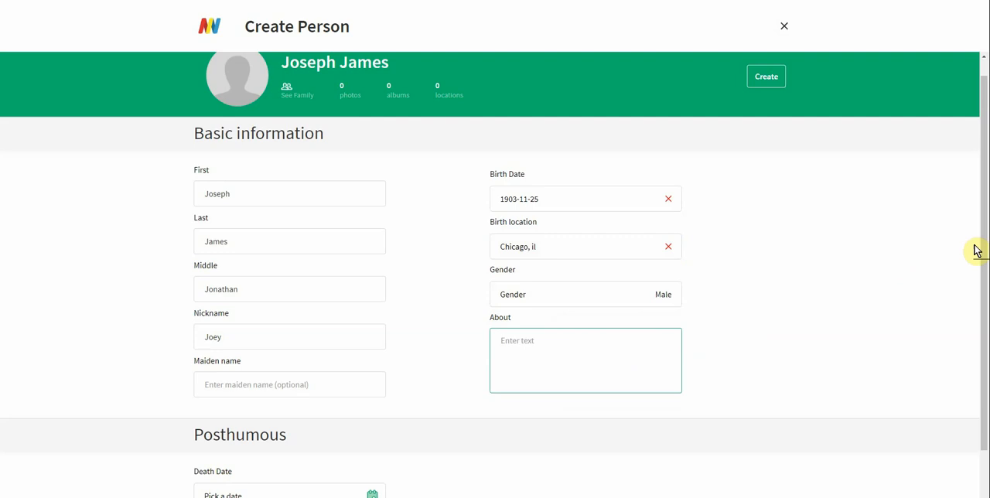
{"action": "scroll", "scroll_direction": "down", "scroll_amount": 3}
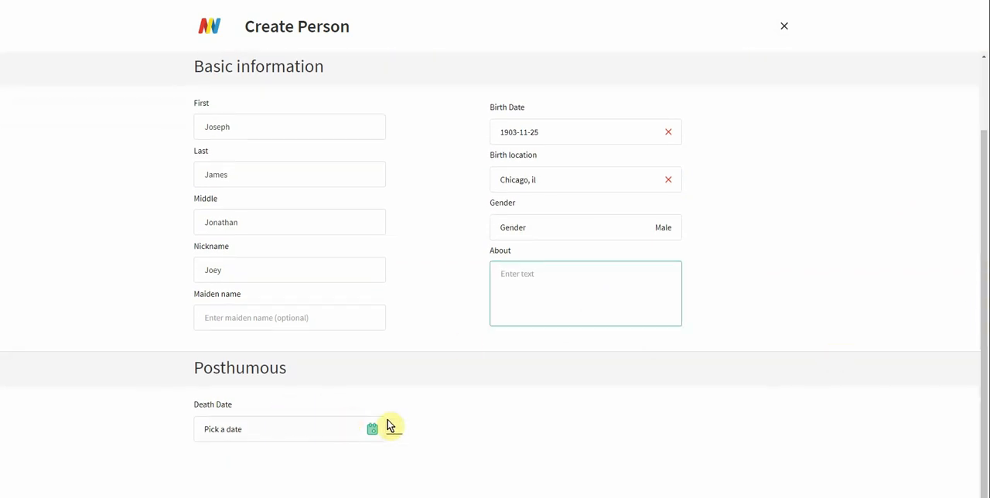
{"action": "mouse_move", "coordinate": [885, 449]}
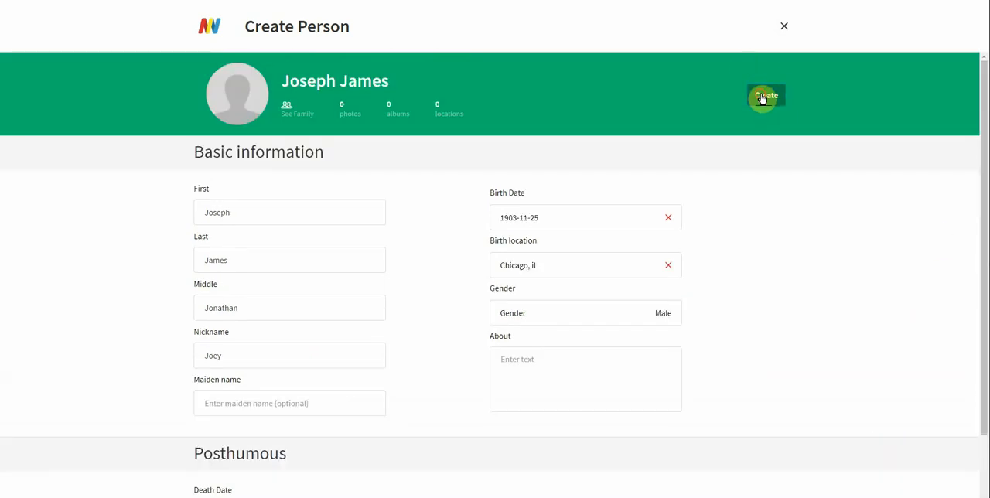
{"action": "left_click", "coordinate": [765, 96]}
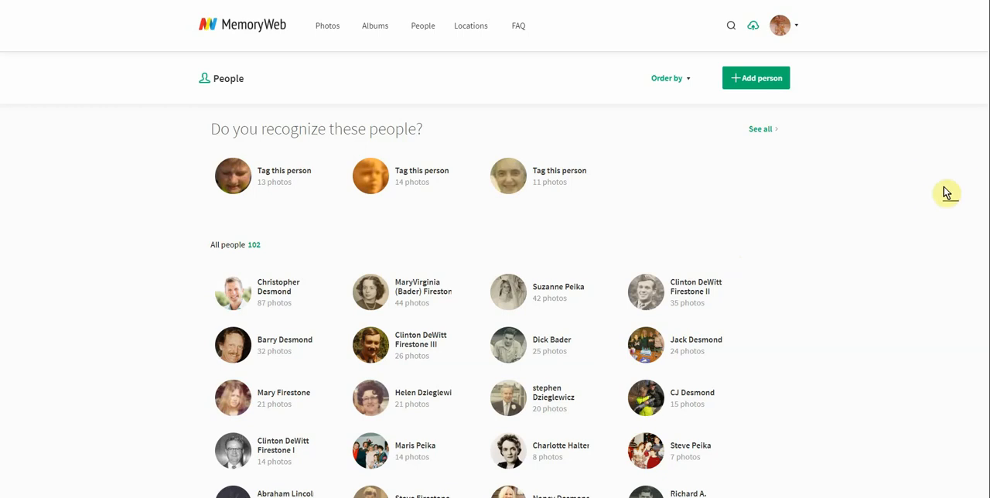
{"action": "mouse_move", "coordinate": [709, 301]}
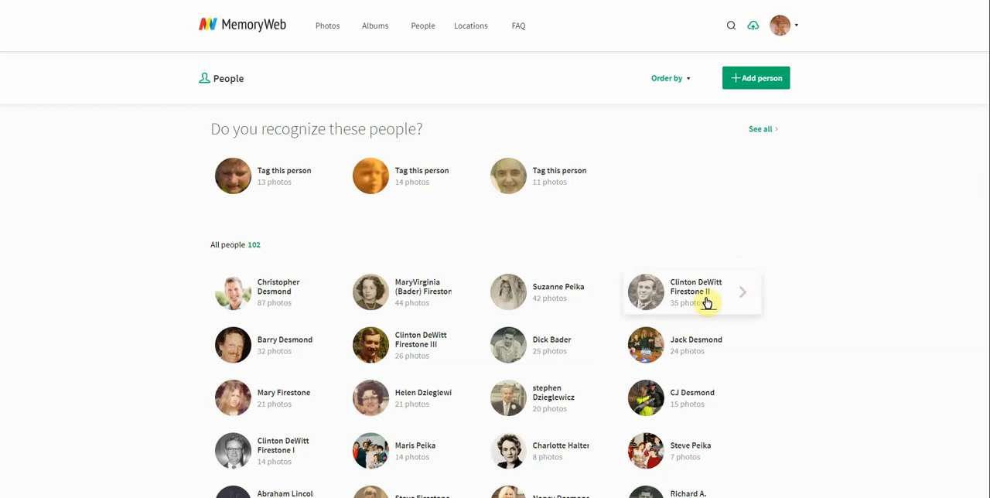
- View Clinton DeWitt Firestone II's person page and its photos
{"action": "left_click", "coordinate": [696, 291]}
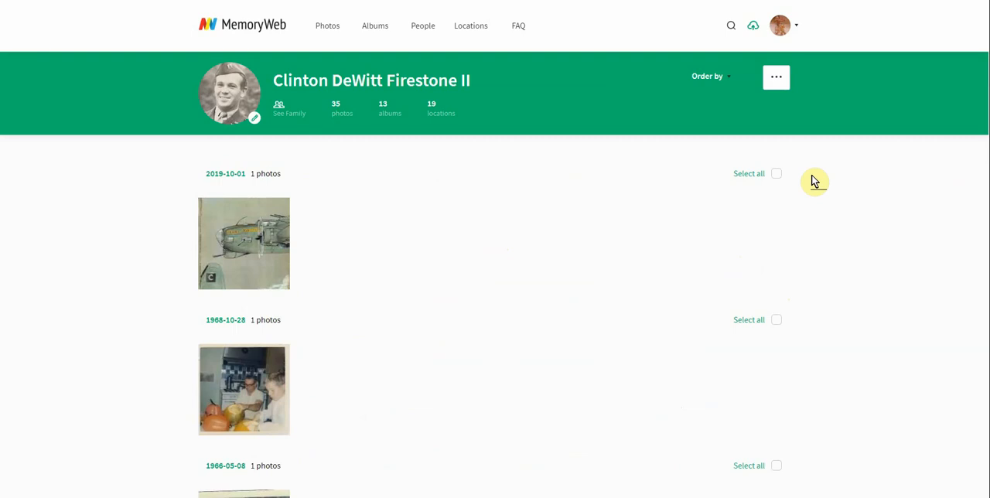
{"action": "mouse_move", "coordinate": [384, 205]}
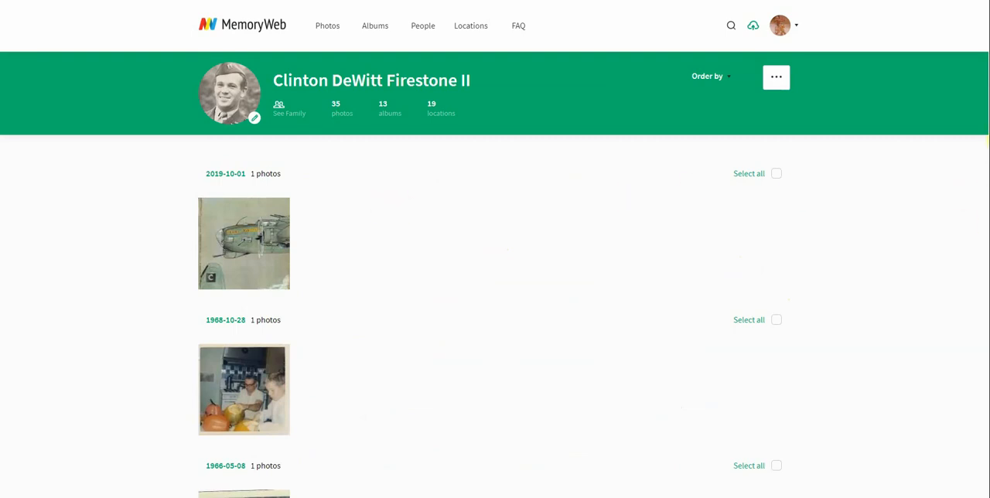
{"action": "scroll", "scroll_direction": "down", "scroll_amount": 3}
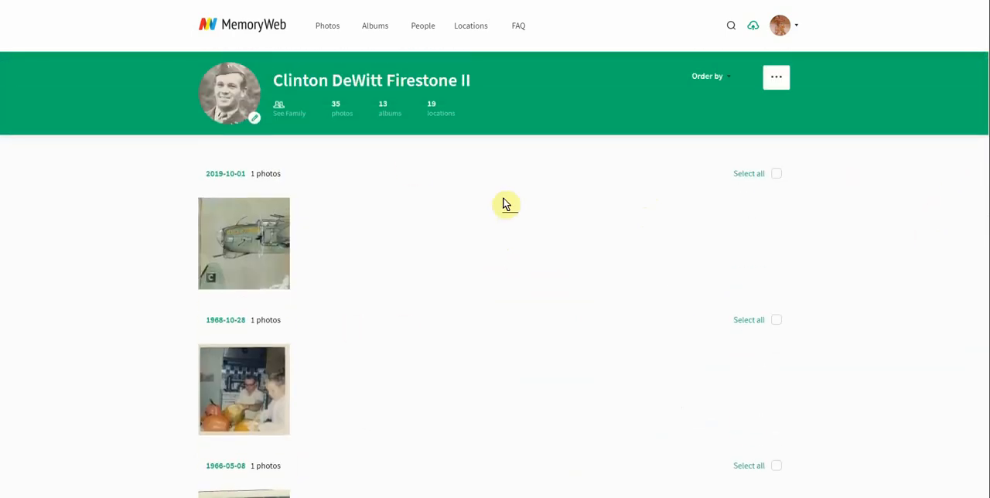
{"action": "mouse_move", "coordinate": [387, 111]}
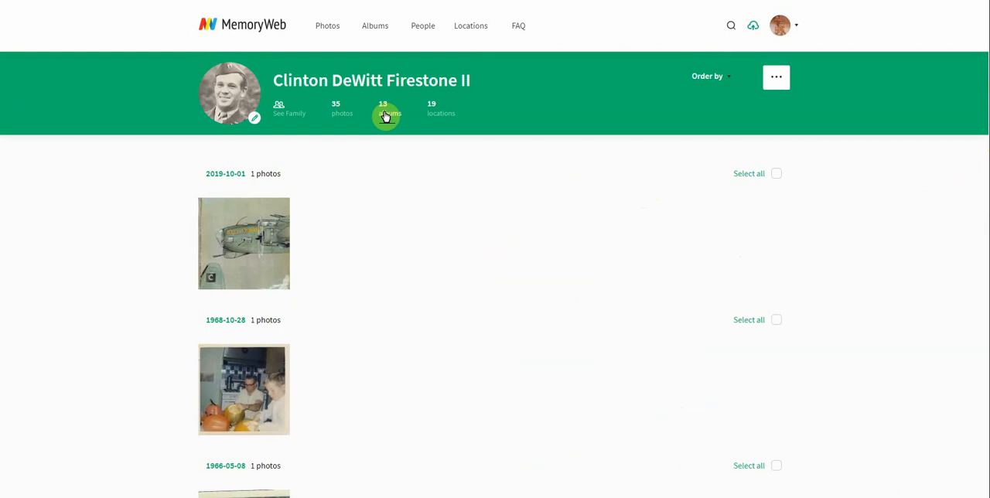
{"action": "mouse_move", "coordinate": [637, 293]}
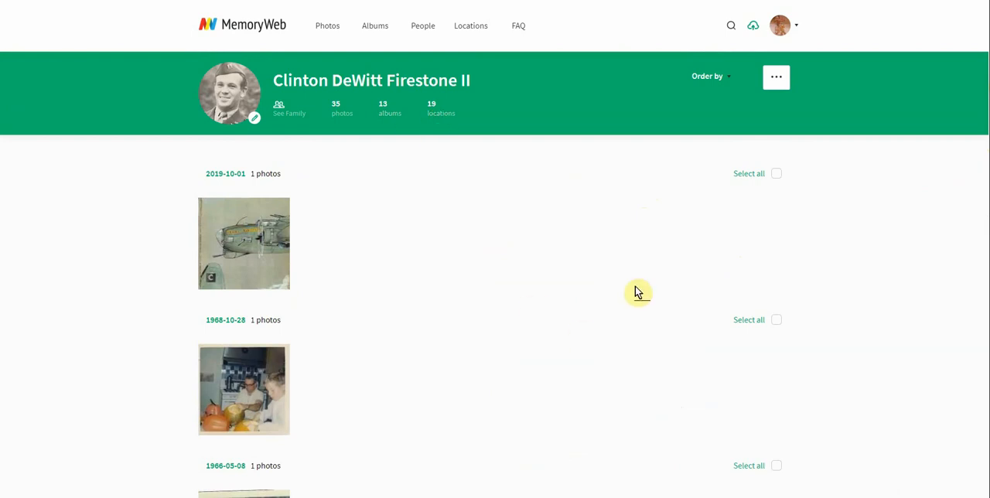
{"action": "mouse_move", "coordinate": [628, 266]}
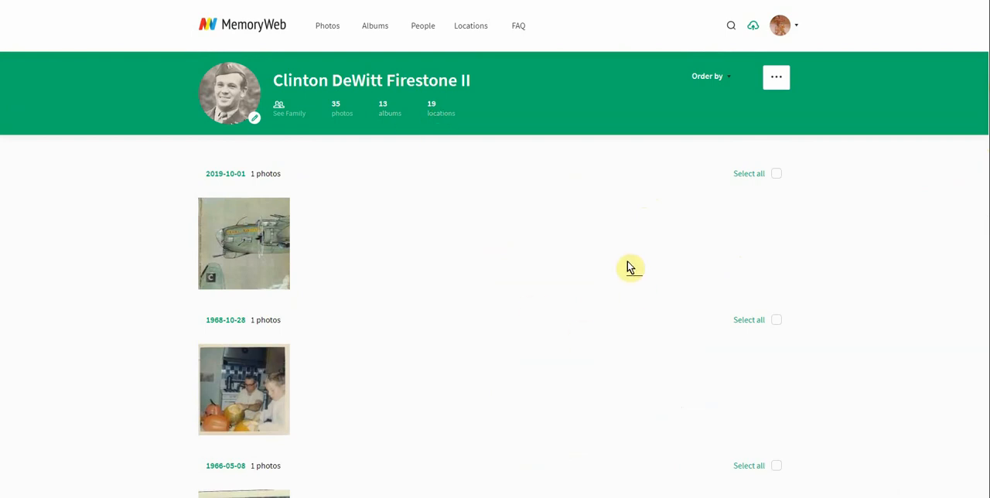
{"action": "mouse_move", "coordinate": [275, 124]}
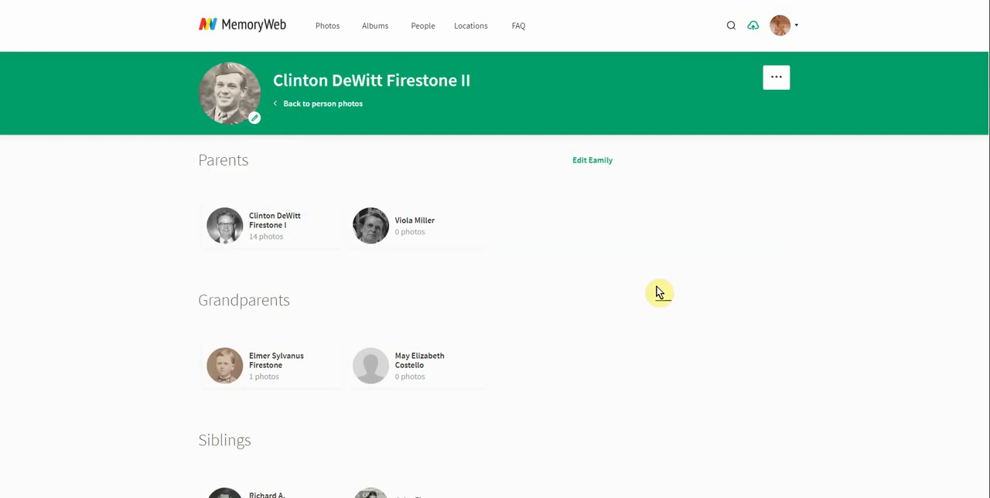
{"action": "mouse_move", "coordinate": [217, 236]}
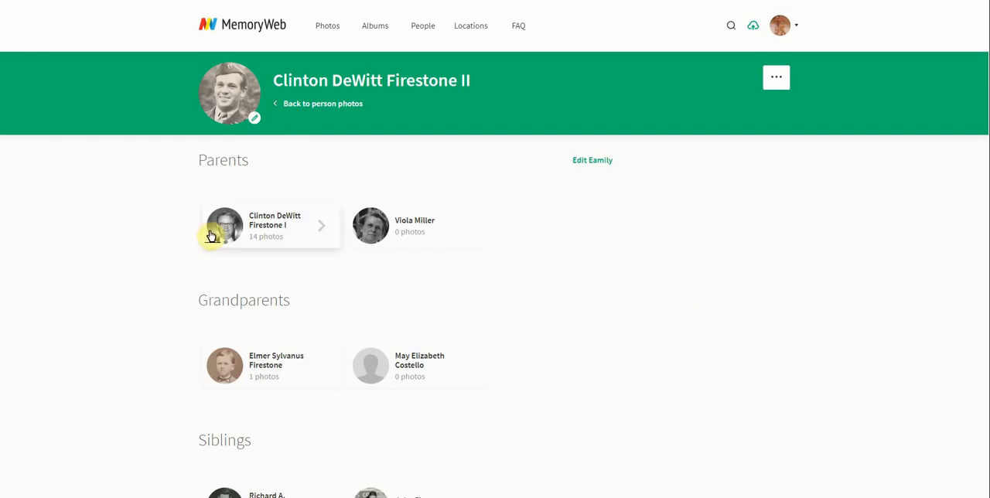
{"action": "mouse_move", "coordinate": [984, 169]}
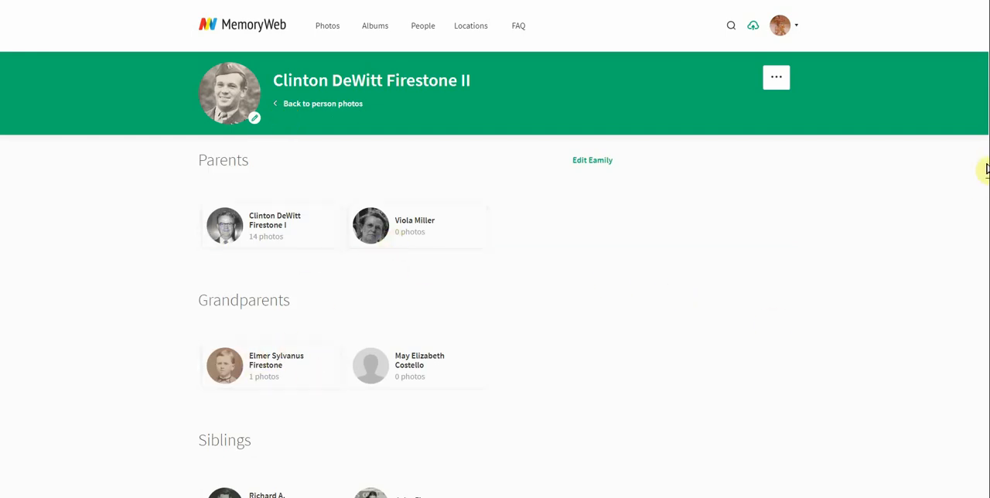
- Scroll through Clinton DeWitt Firestone II's family tree
{"action": "scroll", "scroll_direction": "down", "scroll_amount": 3}
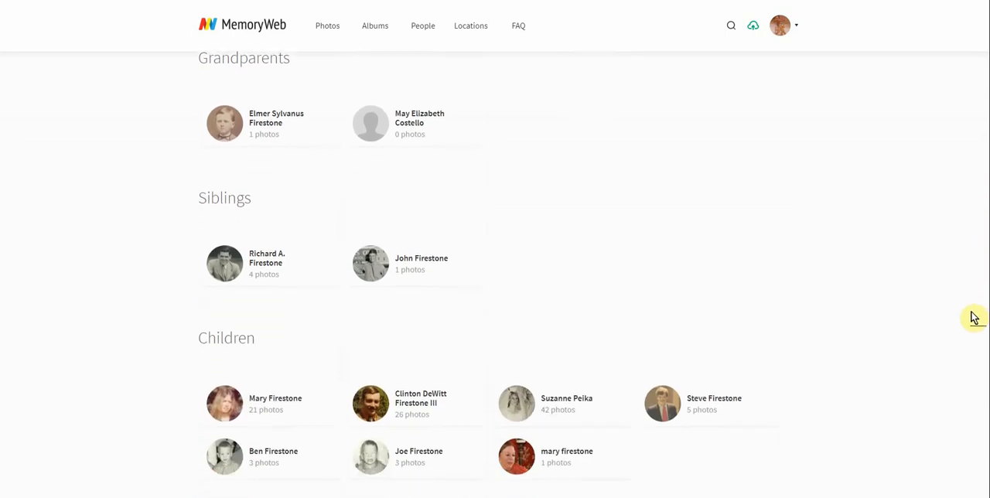
{"action": "scroll", "scroll_direction": "up", "scroll_amount": 3}
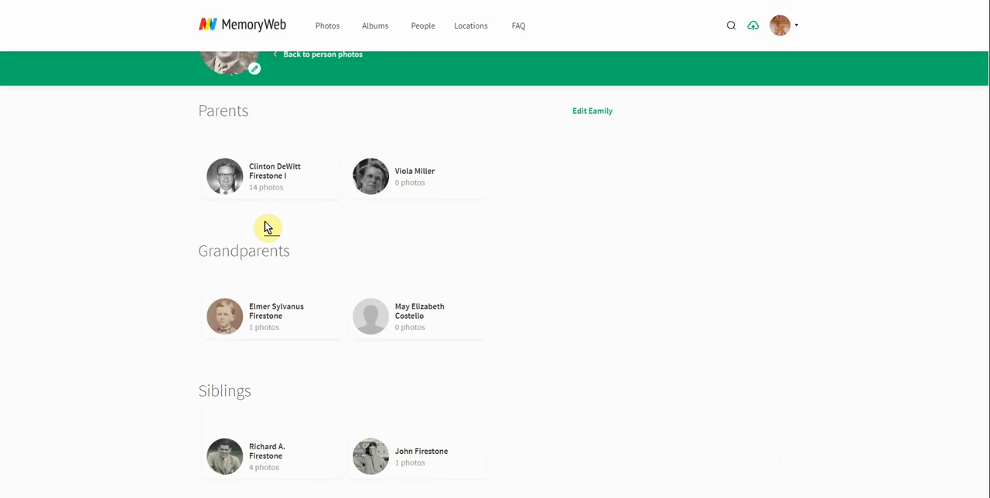
{"action": "mouse_move", "coordinate": [266, 195]}
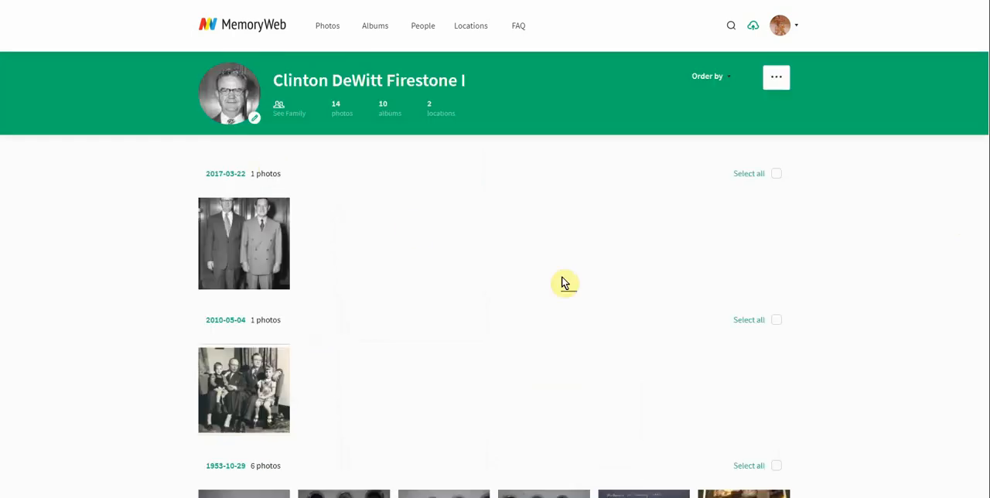
{"action": "mouse_move", "coordinate": [399, 223]}
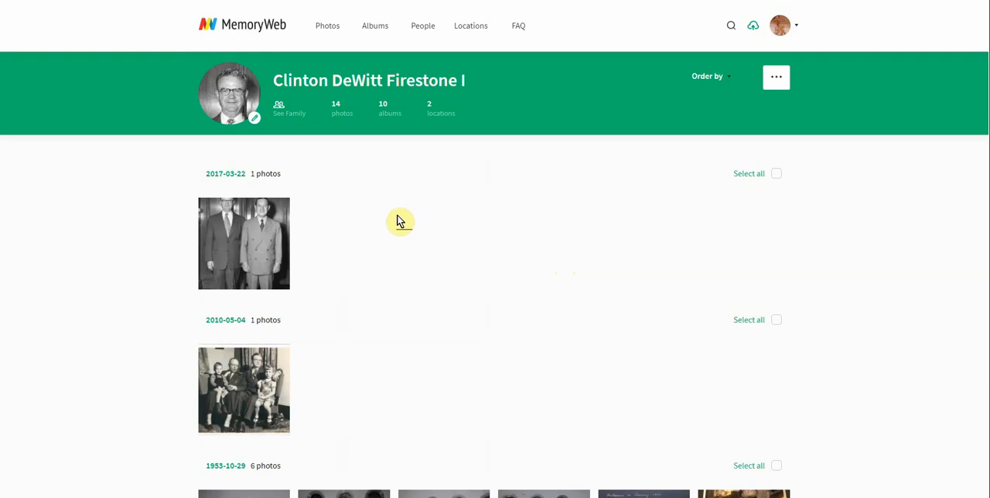
{"action": "mouse_move", "coordinate": [774, 77]}
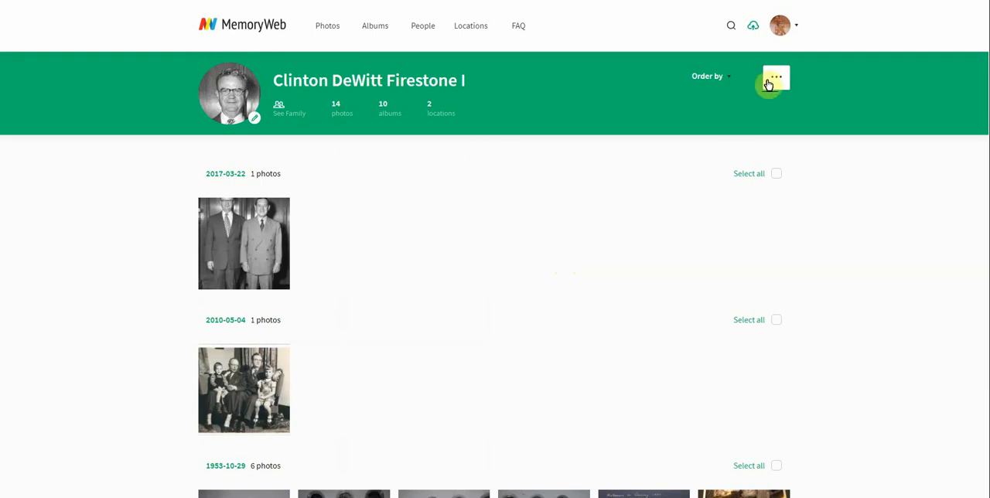
- From the person header's more-actions menu, start editing Clinton DeWitt Firestone I's details
{"action": "left_click", "coordinate": [775, 77]}
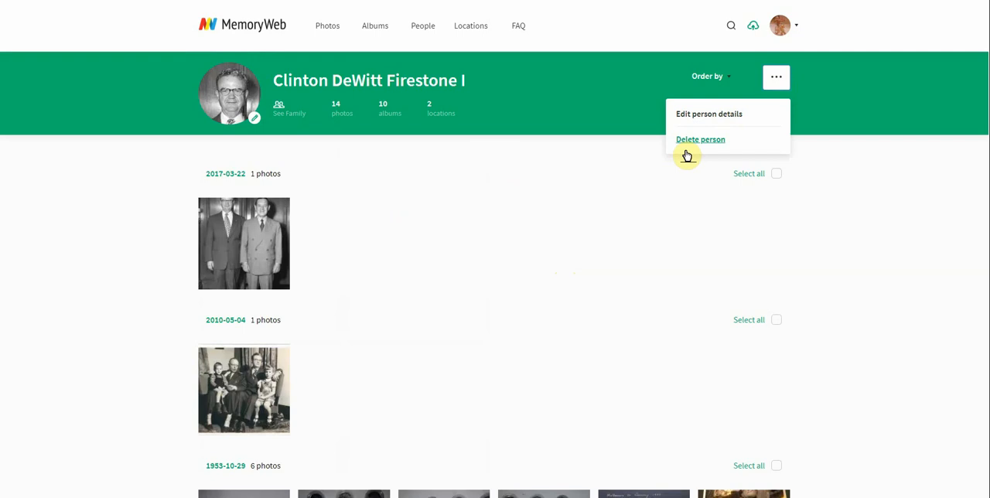
{"action": "mouse_move", "coordinate": [693, 143]}
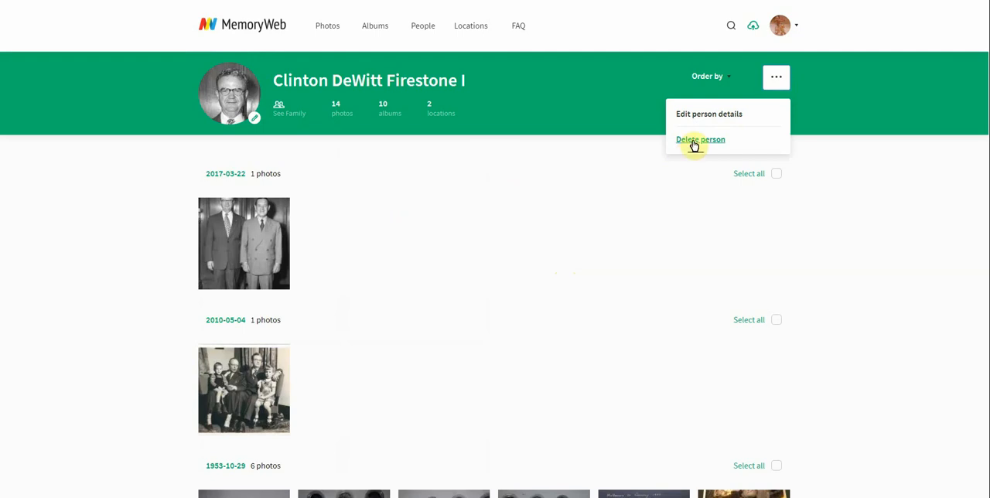
{"action": "left_click", "coordinate": [712, 115]}
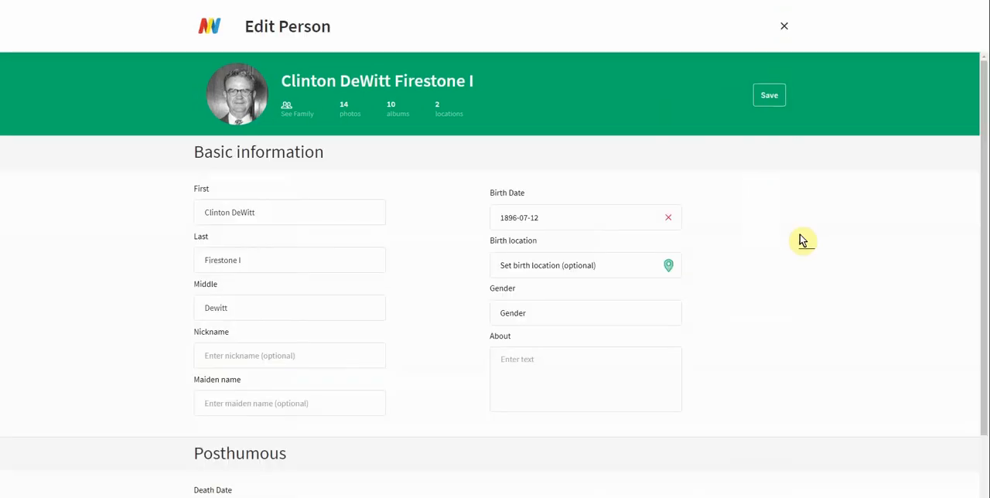
- Scroll through the edit form, then close it unsaved to return to Clinton's photo page
{"action": "scroll", "scroll_direction": "down", "scroll_amount": 3}
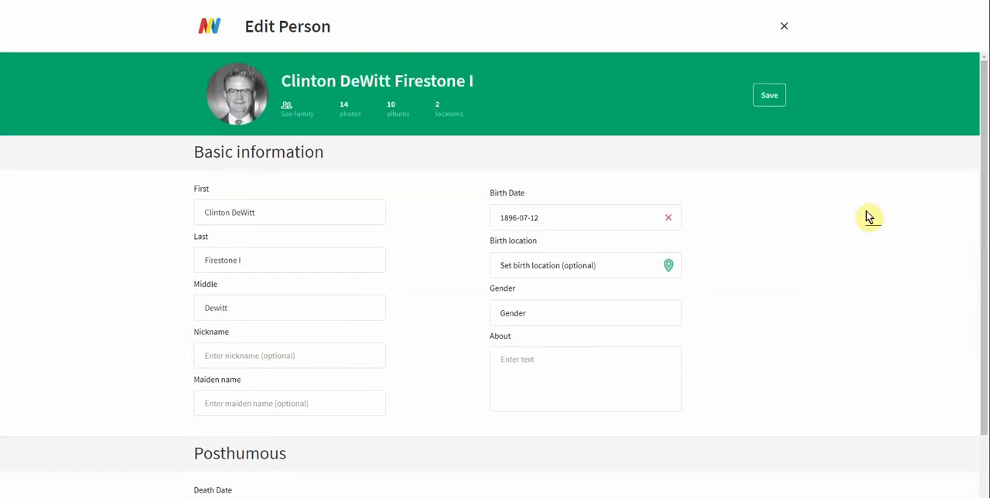
{"action": "mouse_move", "coordinate": [787, 61]}
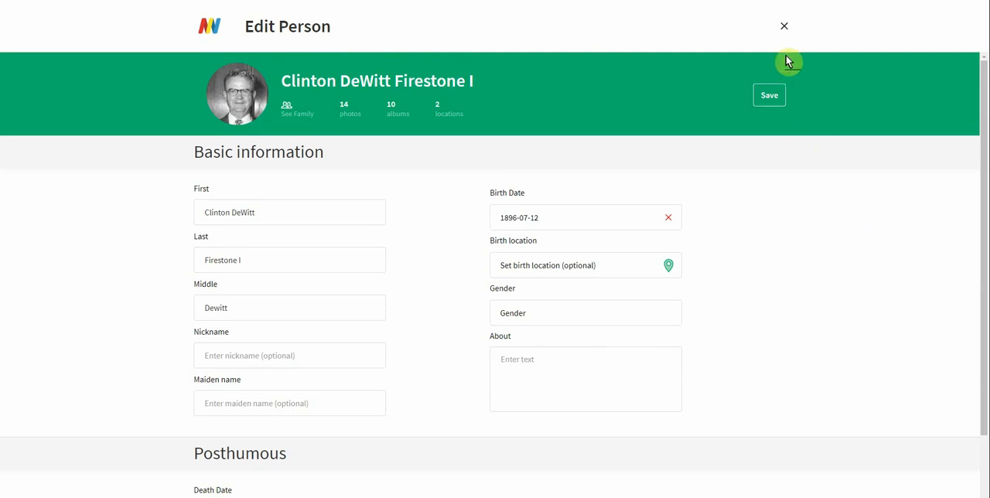
{"action": "left_click", "coordinate": [780, 25]}
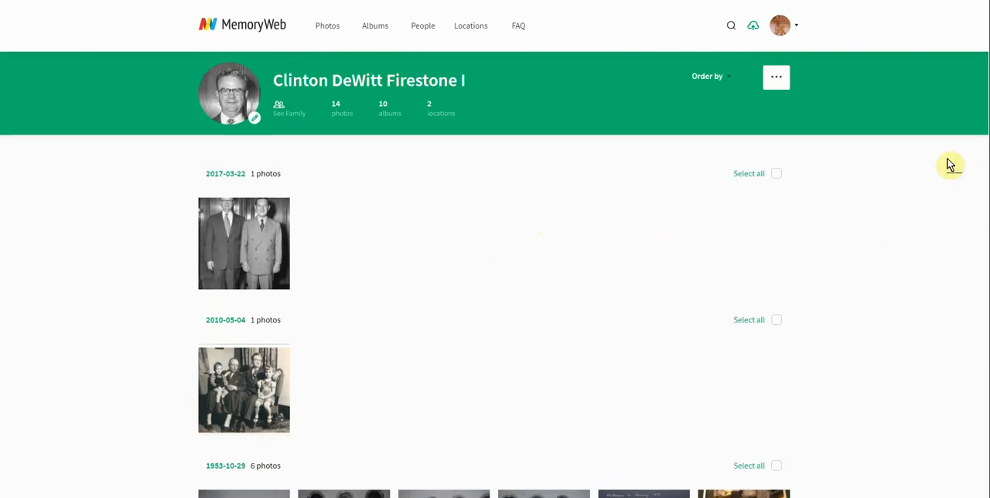
{"action": "mouse_move", "coordinate": [480, 260]}
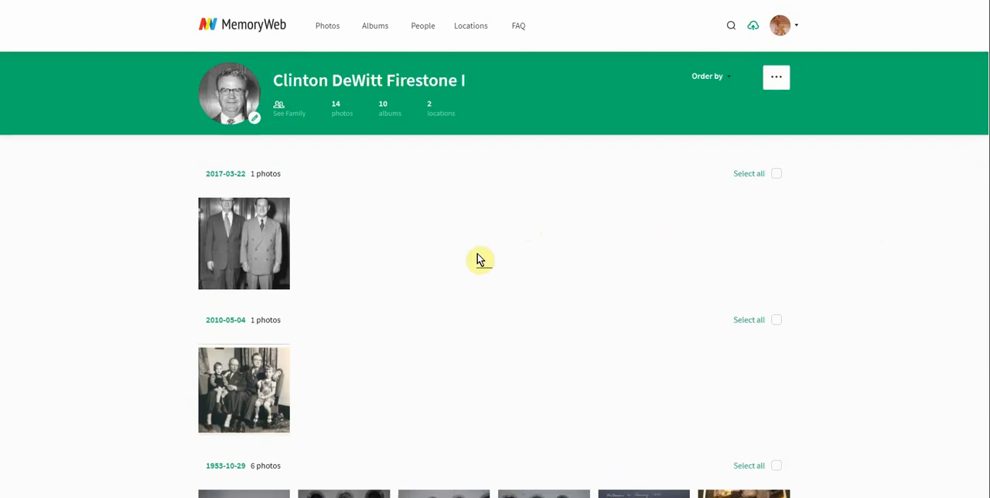